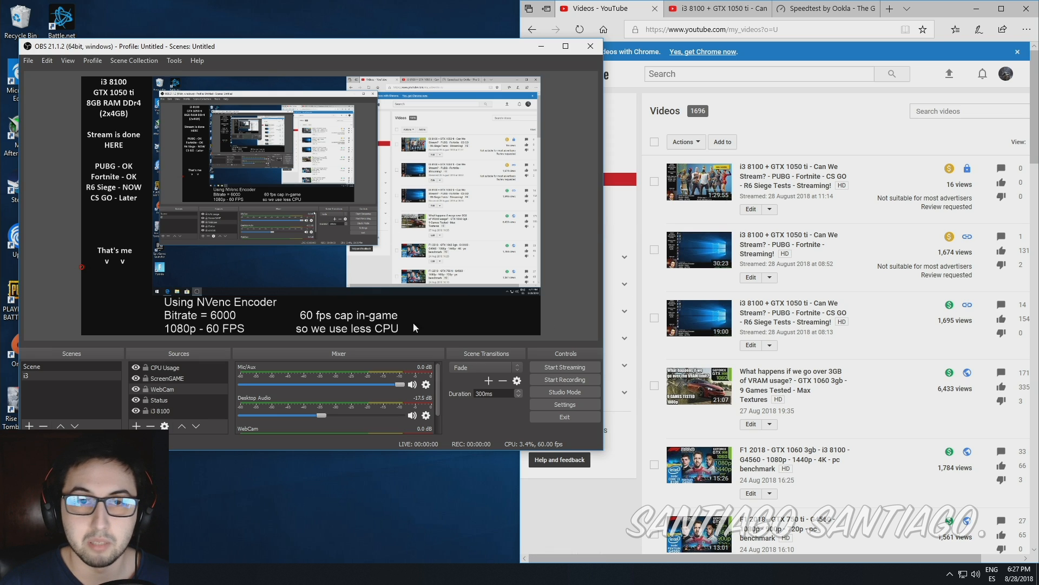
mouse_move(408, 73)
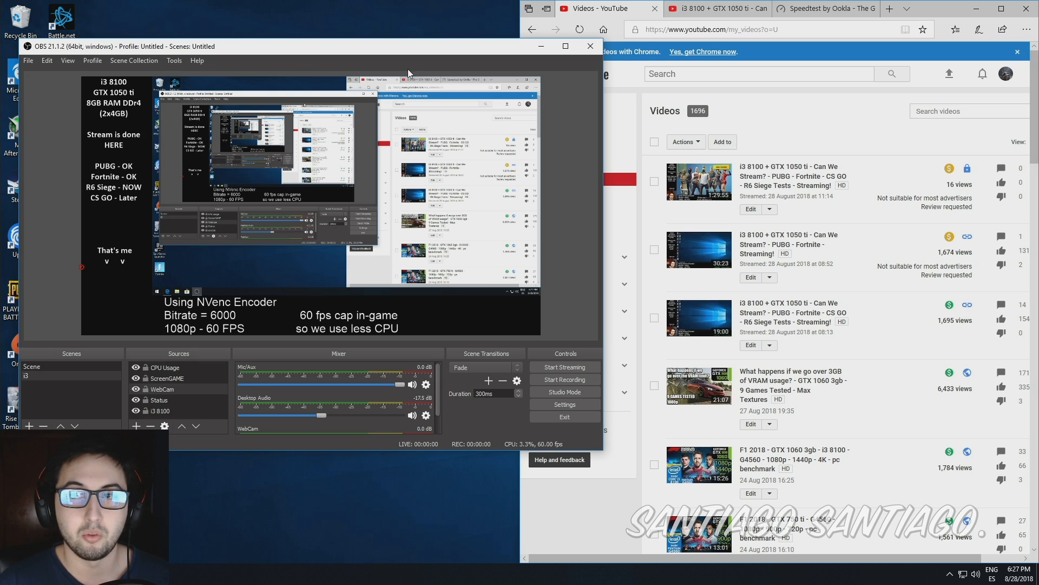
mouse_move(524, 119)
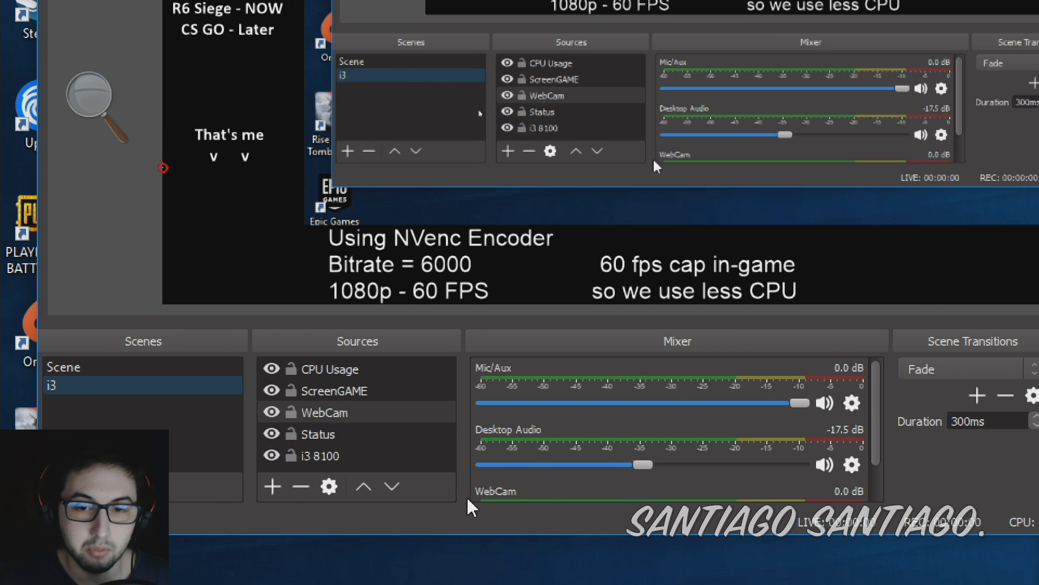
Browse the source types and select the i3 8100 text overlay source
click(272, 486)
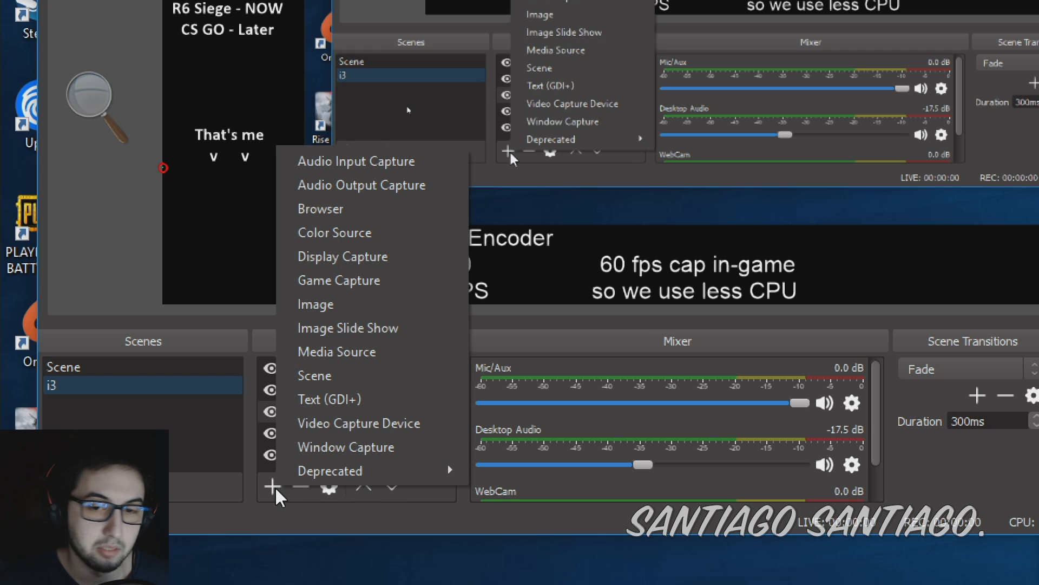
mouse_move(344, 207)
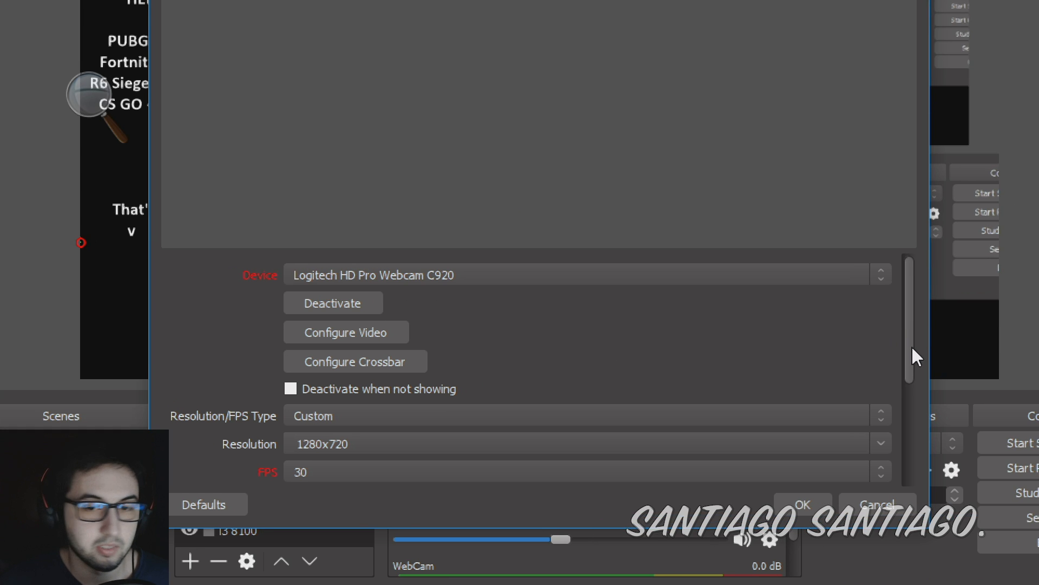
scroll(down, 3)
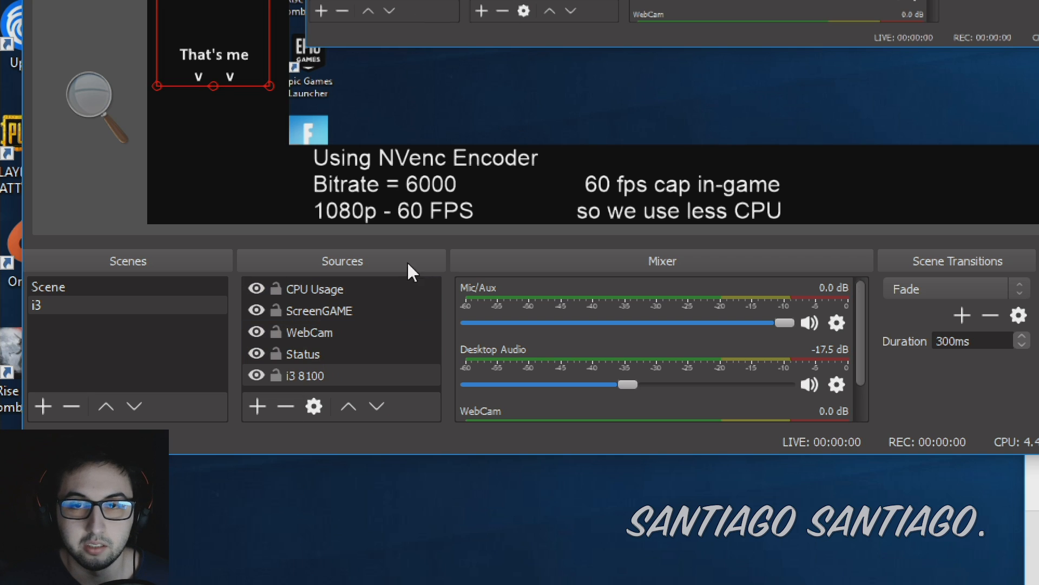
click(305, 376)
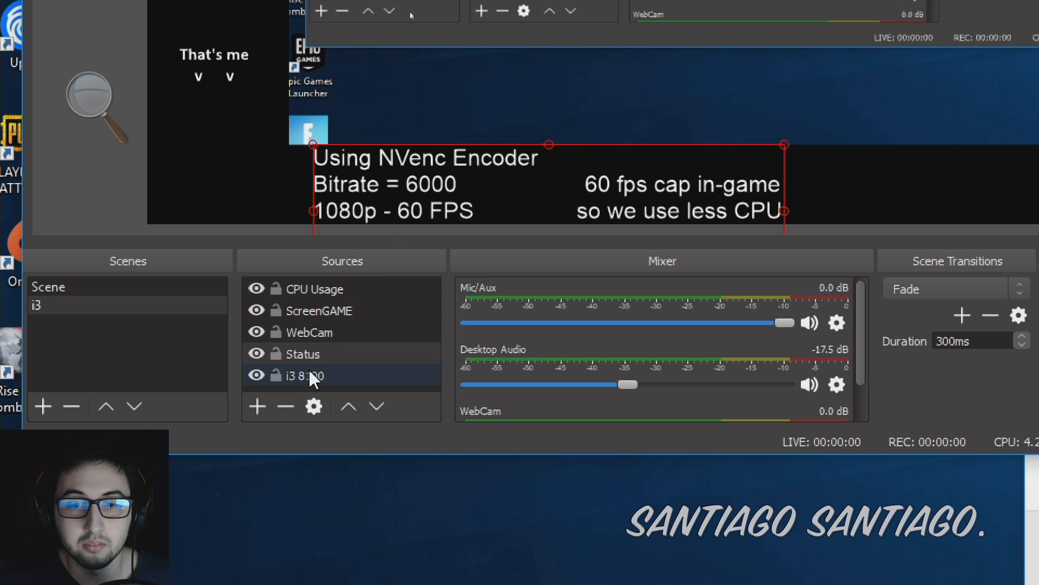
click(257, 405)
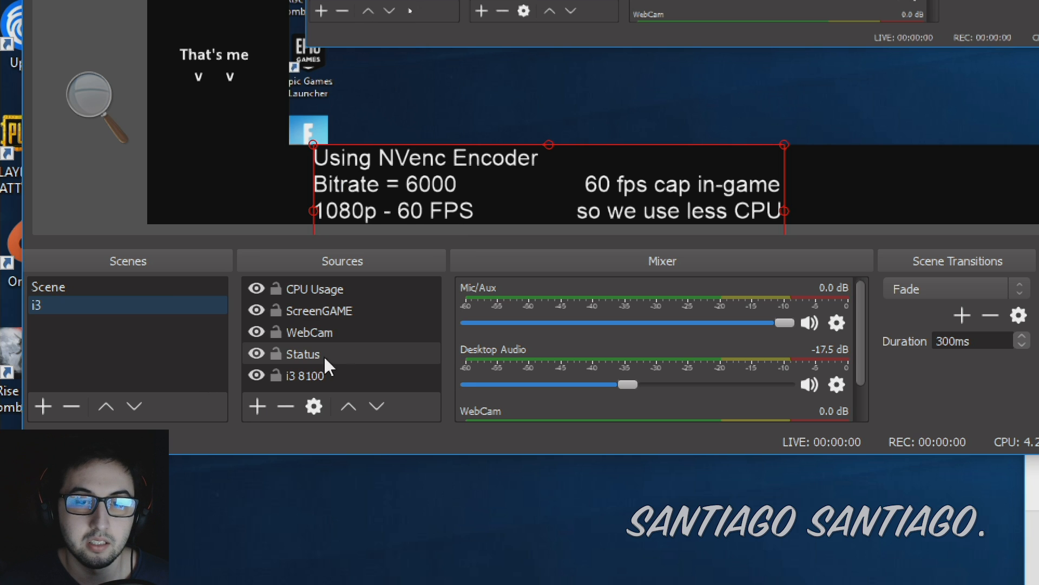
Inspect properties of the text overlay, ScreenGAME display capture and Magnifier window capture
double_click(303, 354)
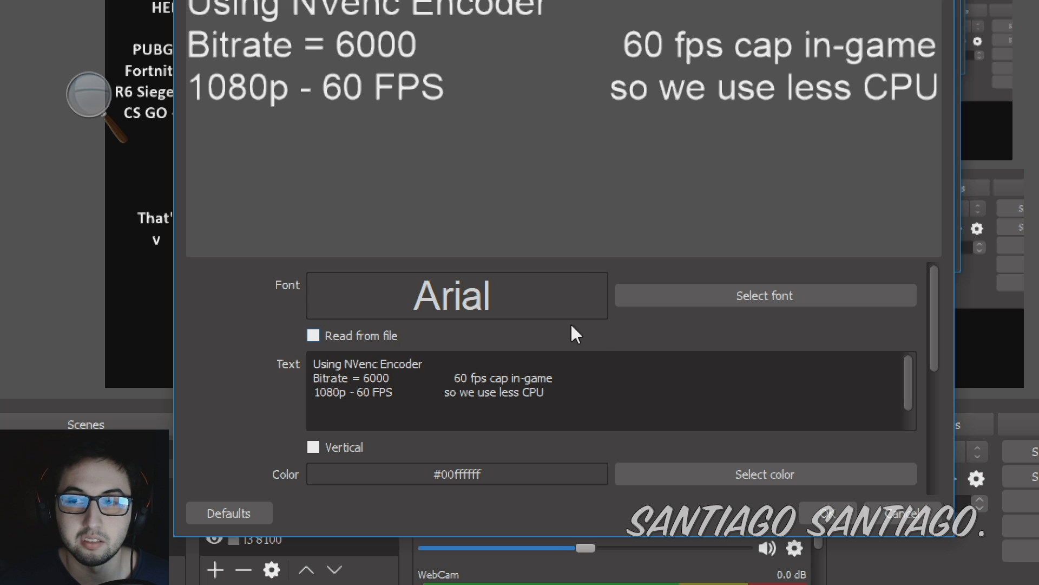
scroll(down, 3)
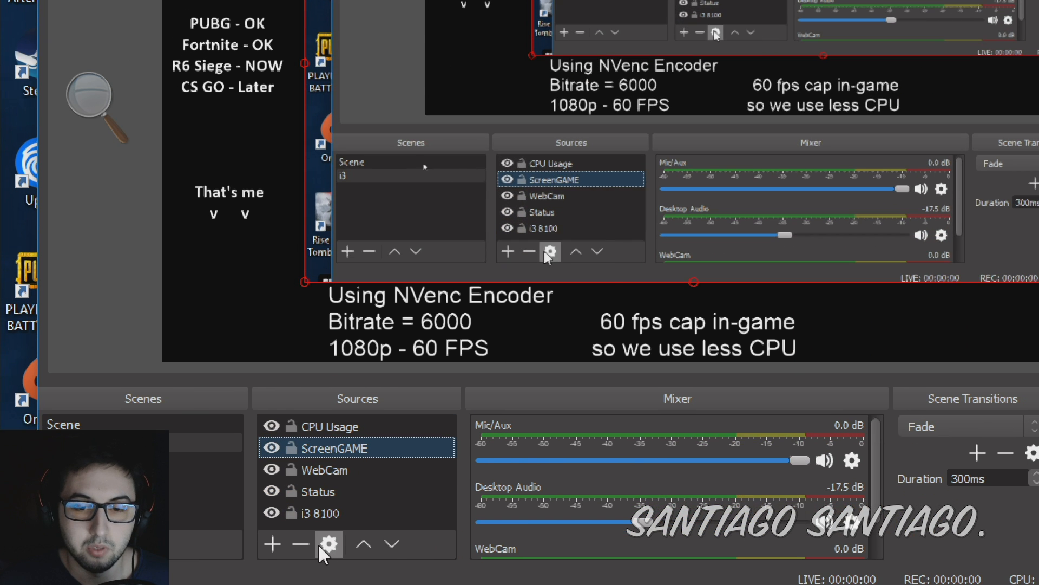
click(272, 544)
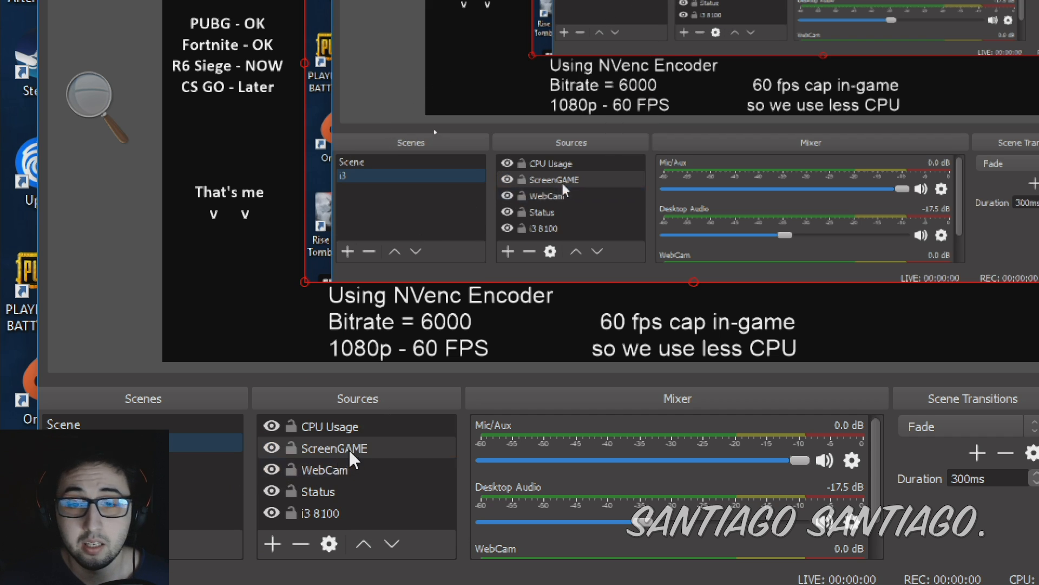
double_click(333, 447)
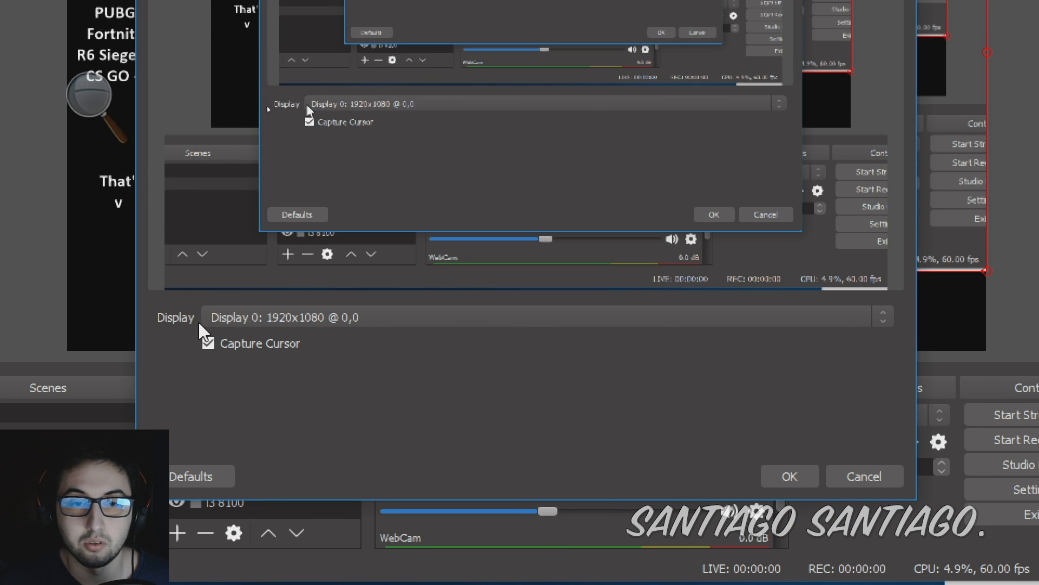
mouse_move(318, 349)
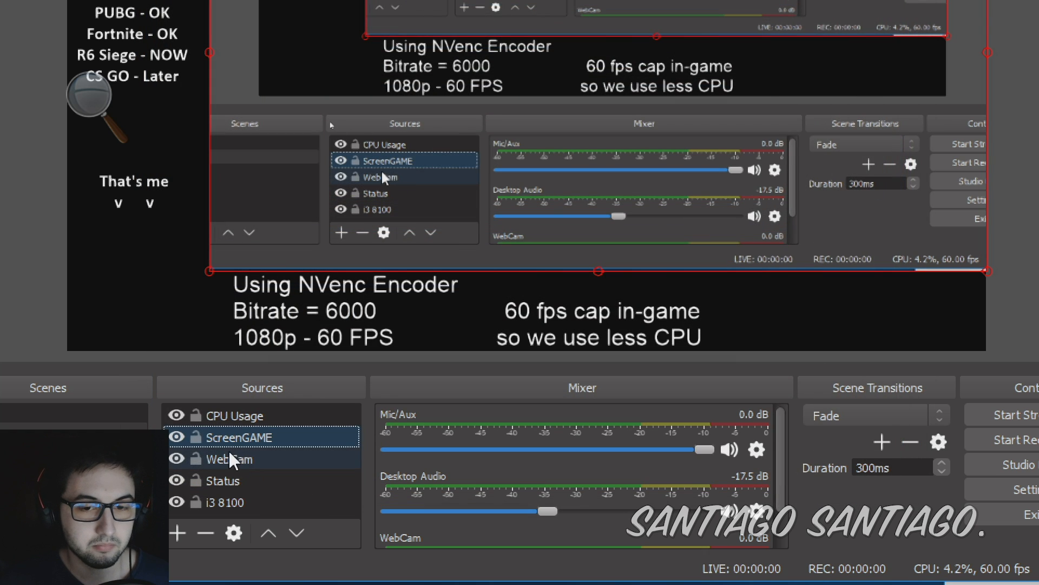
click(236, 416)
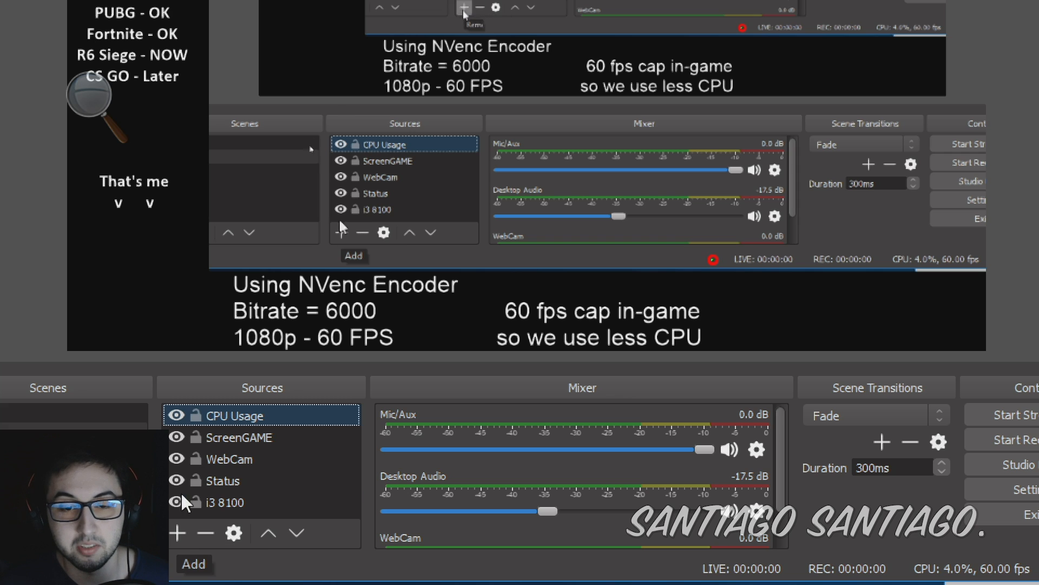
click(177, 532)
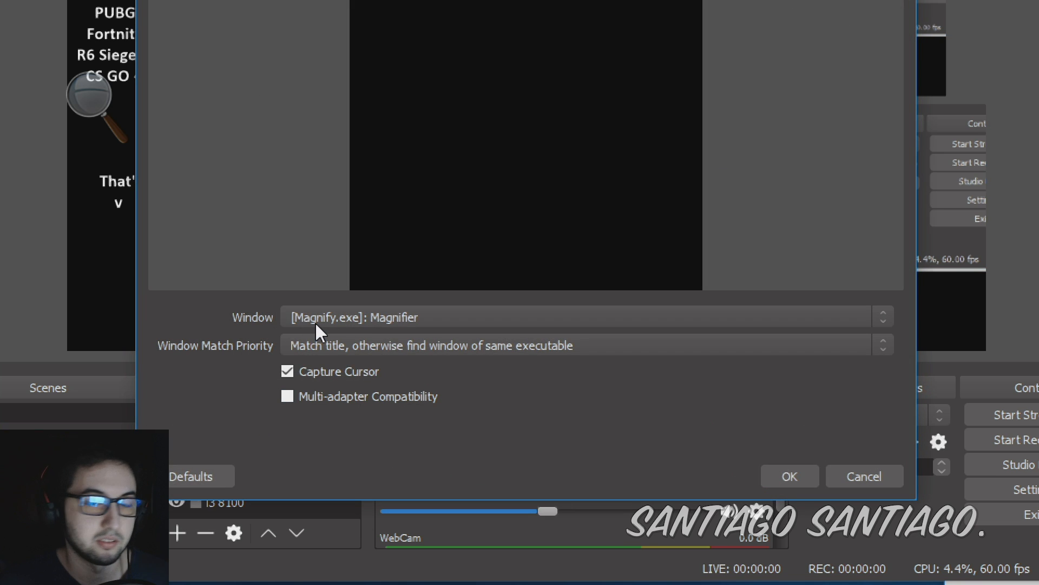
mouse_move(334, 333)
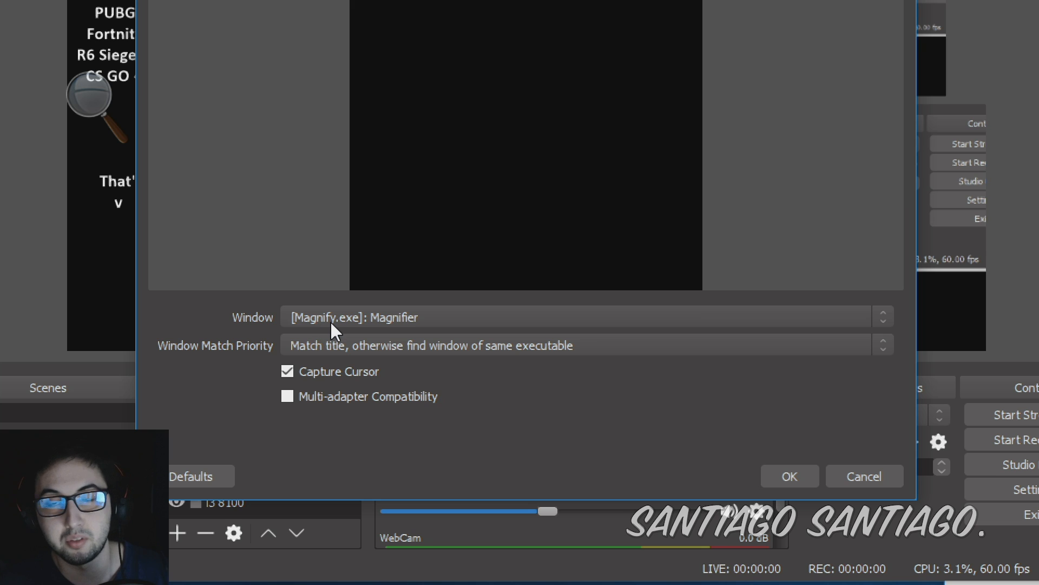
mouse_move(351, 361)
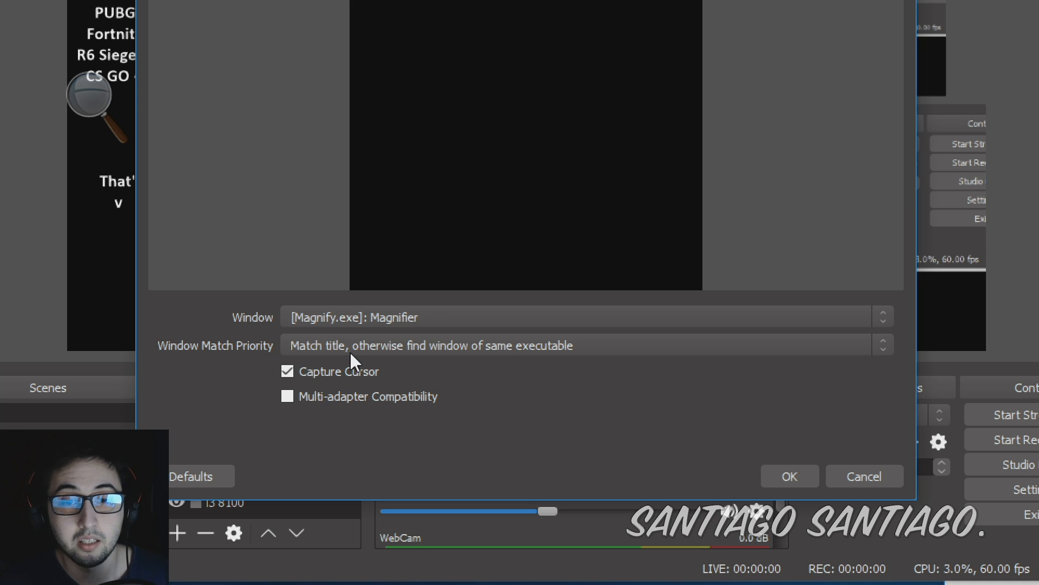
mouse_move(472, 369)
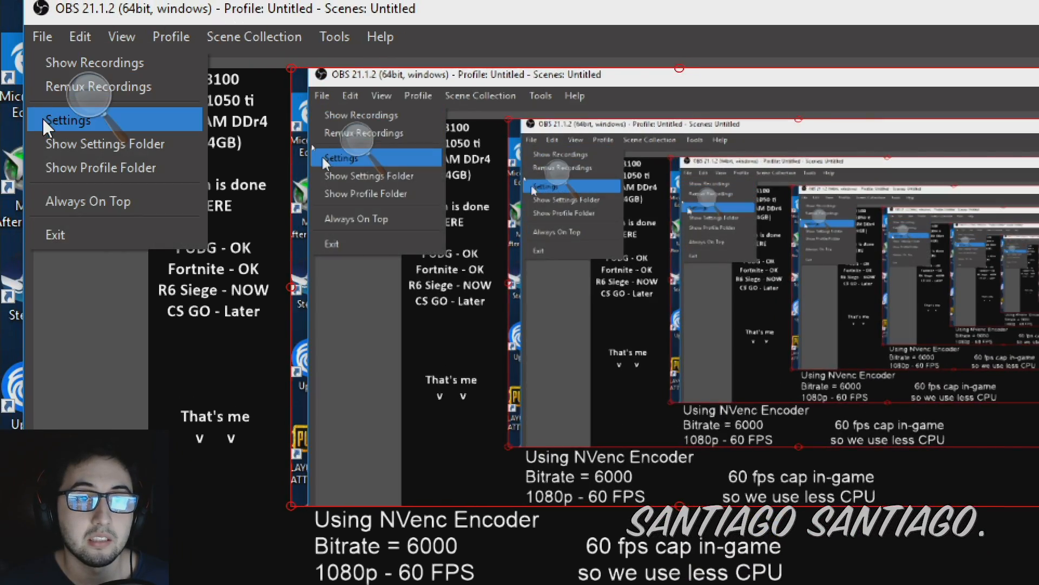
In Settings > Stream, list services to pick YouTube / YouTube Gaming
click(68, 120)
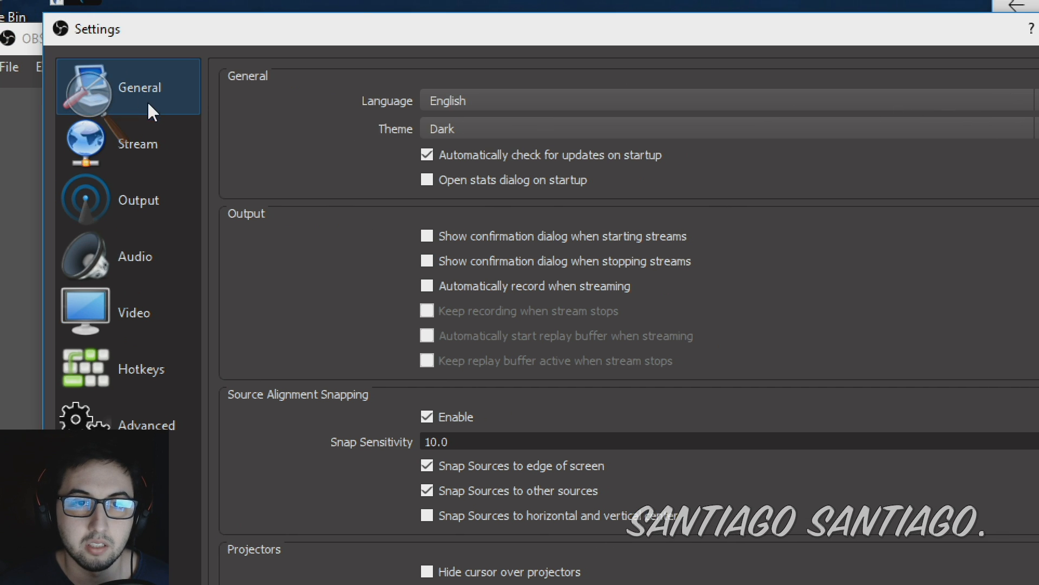
click(138, 144)
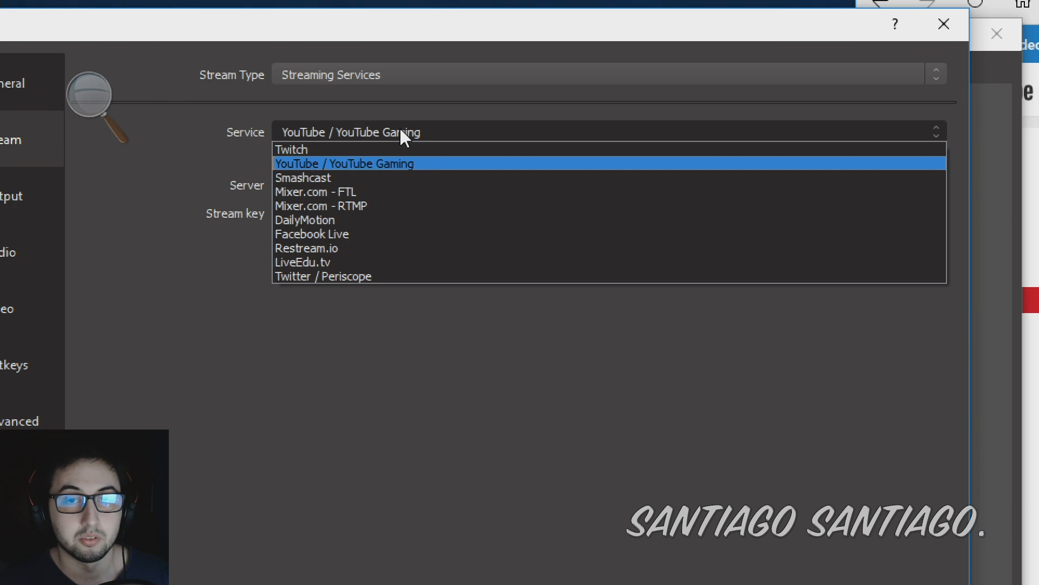
click(291, 148)
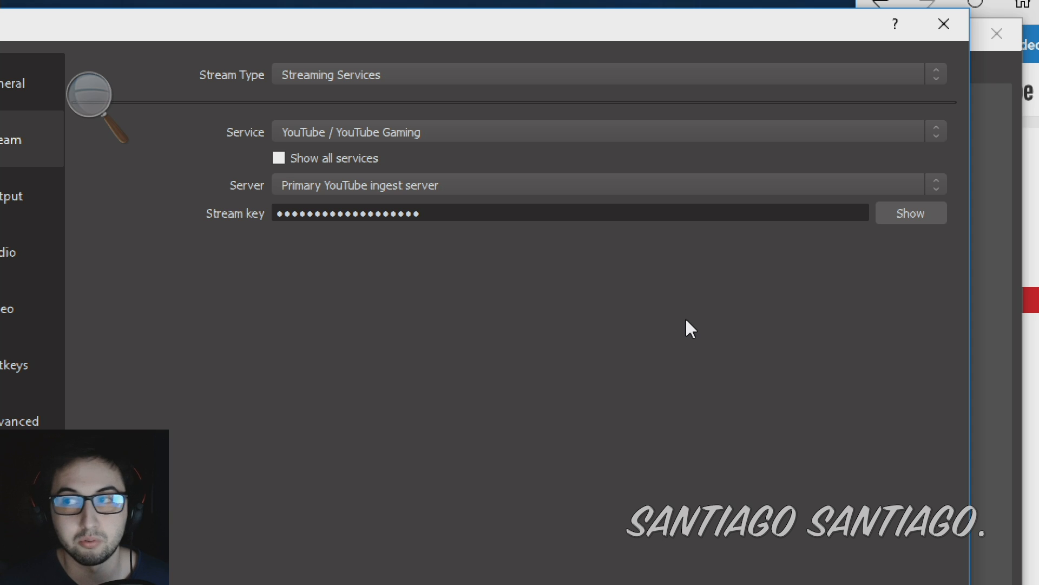
mouse_move(687, 339)
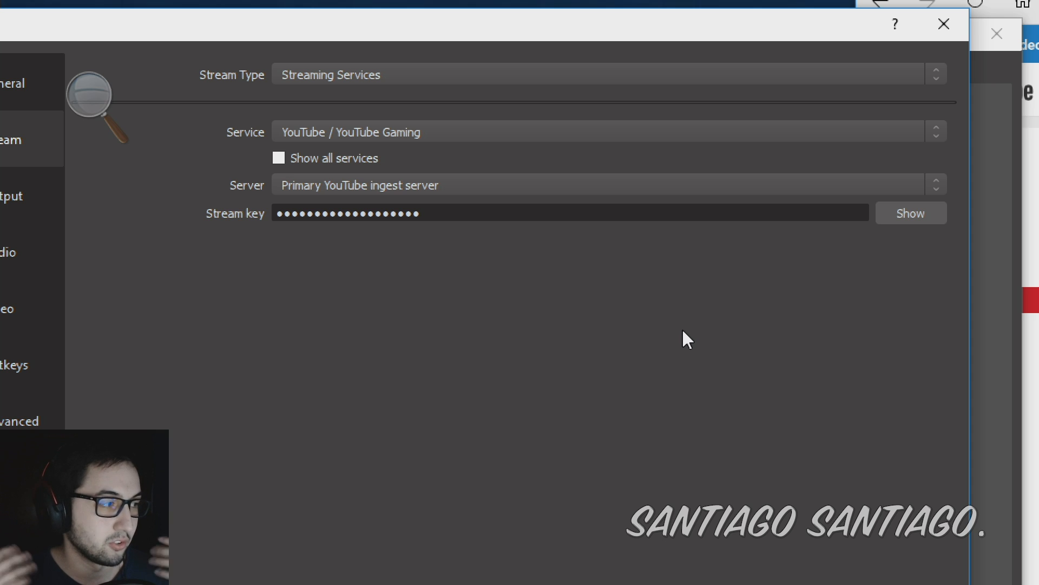
mouse_move(599, 305)
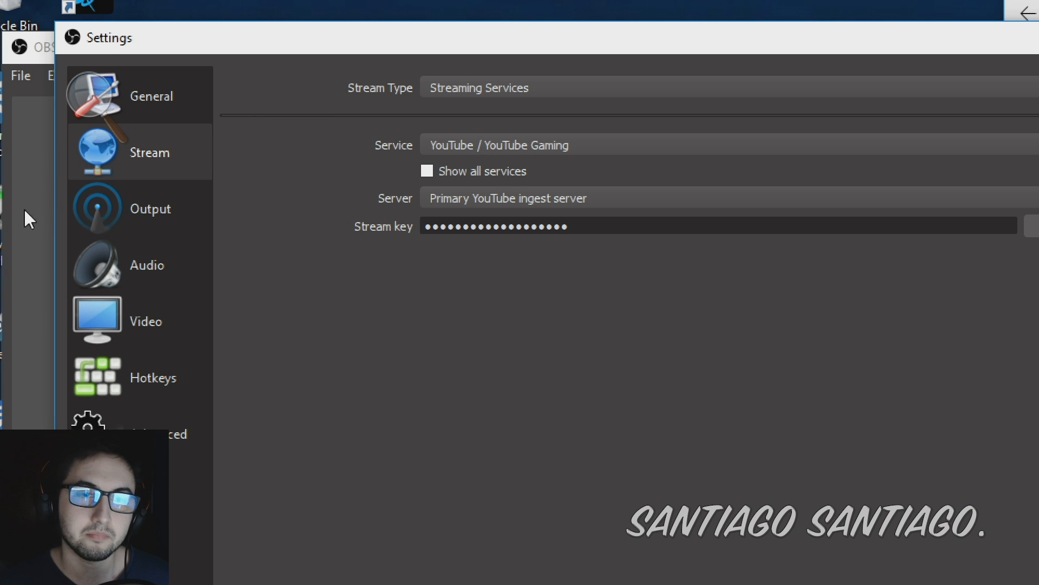
Compare x264, keep NVENC H.264, and enable rescaling the stream output to 1920x1080
click(150, 208)
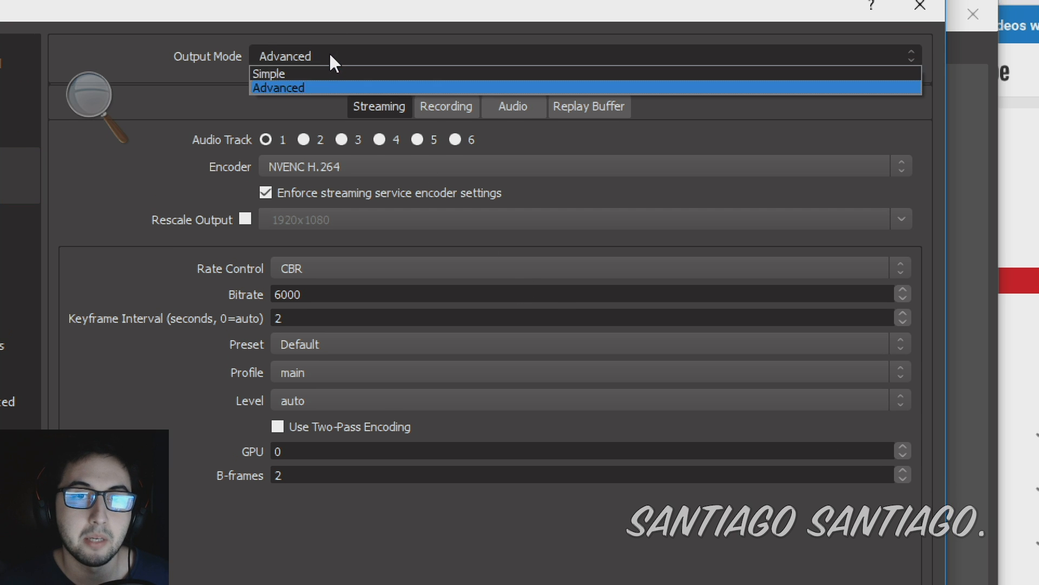
click(268, 73)
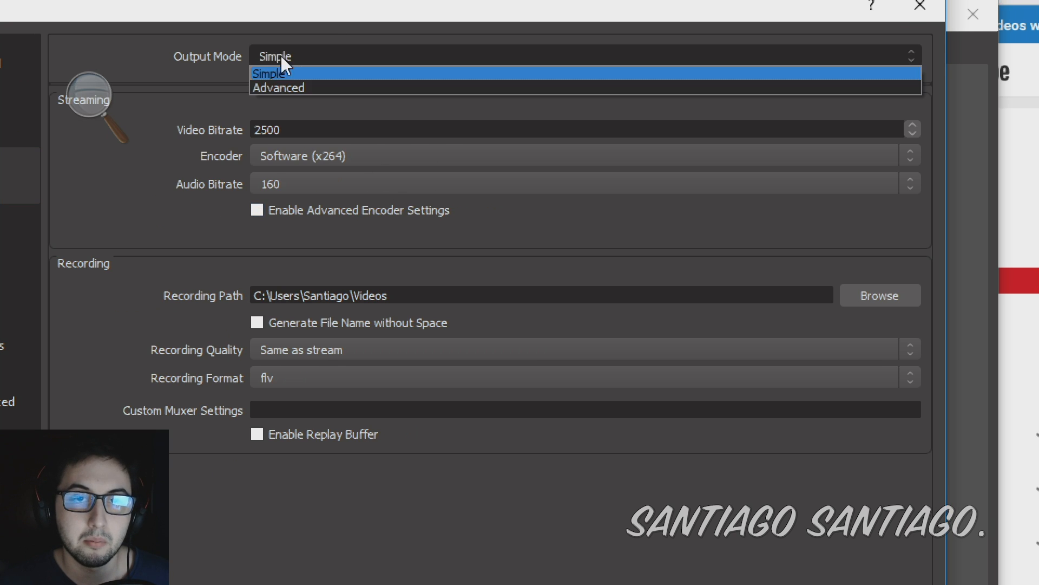
click(277, 88)
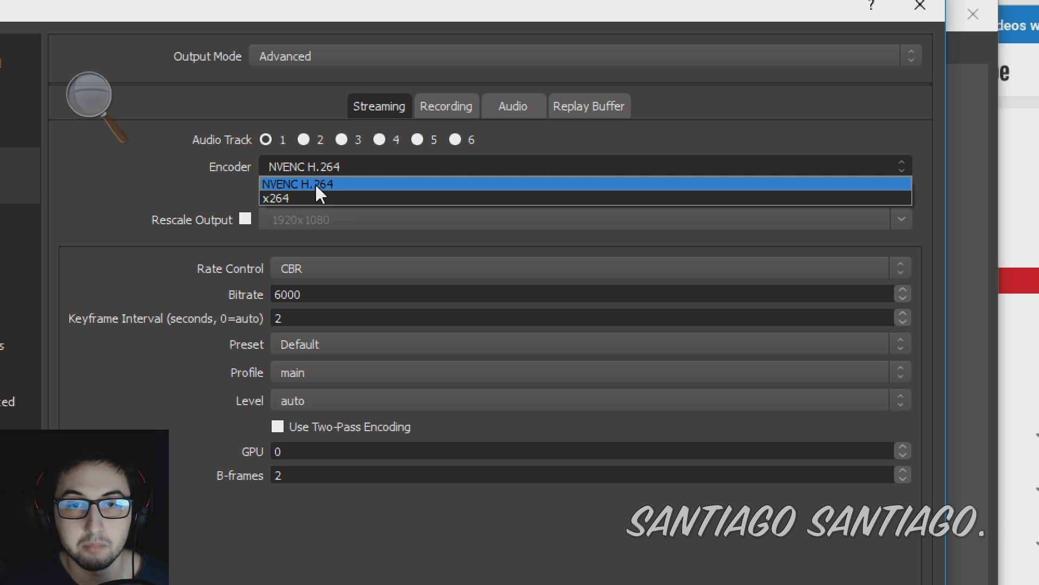
mouse_move(290, 198)
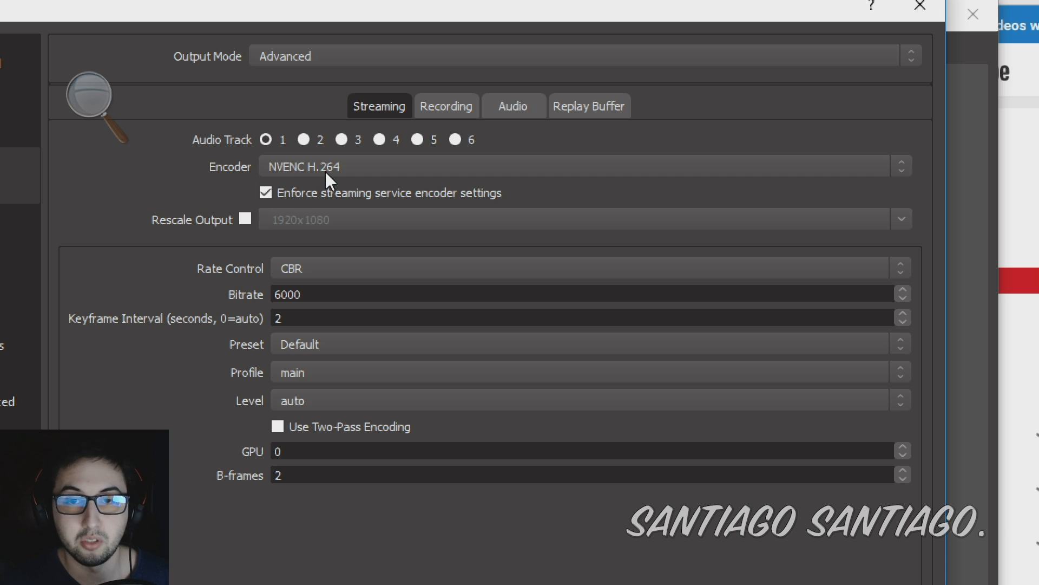
click(585, 165)
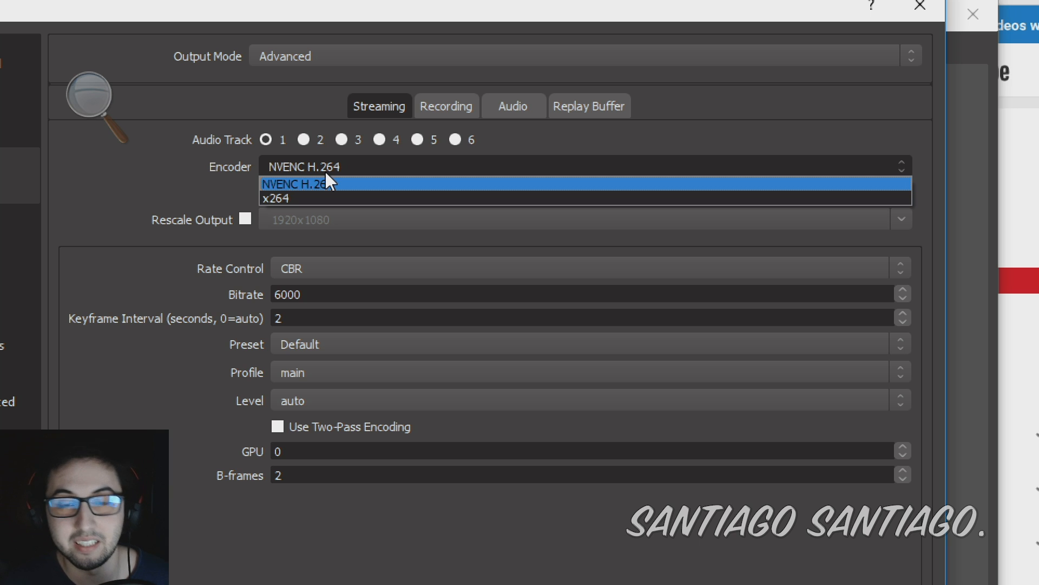
click(275, 199)
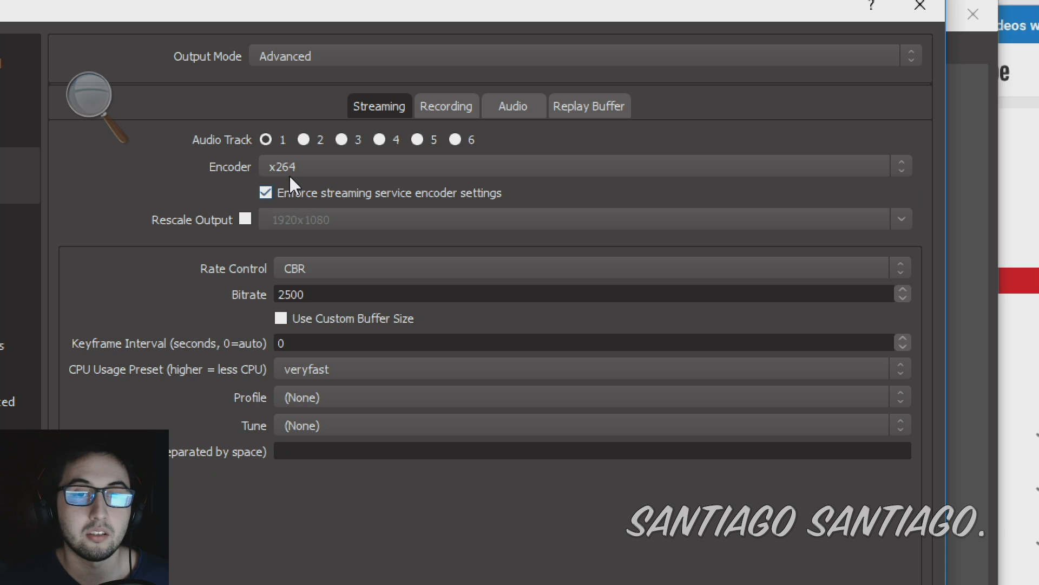
click(583, 165)
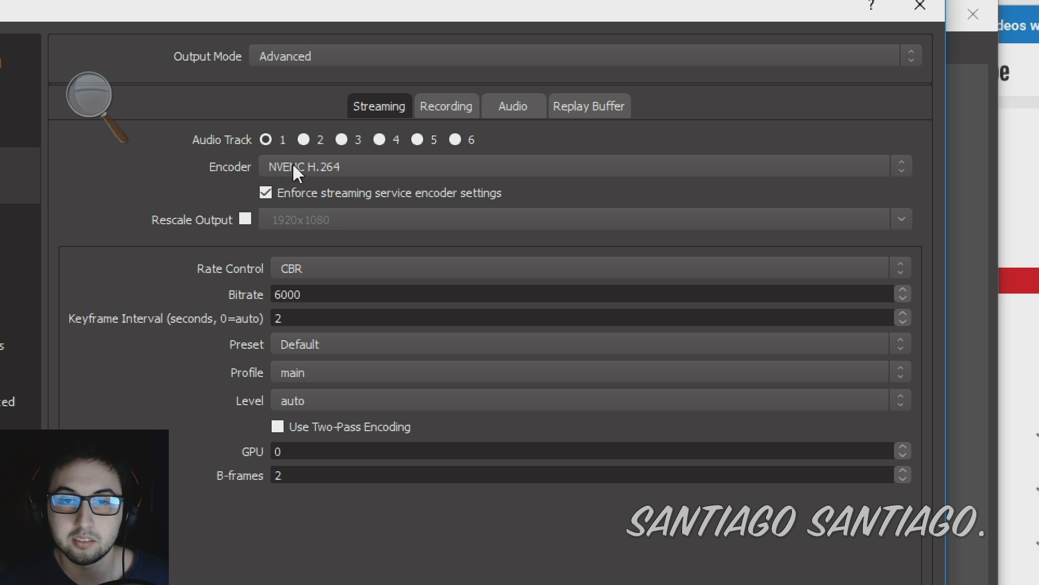
click(265, 193)
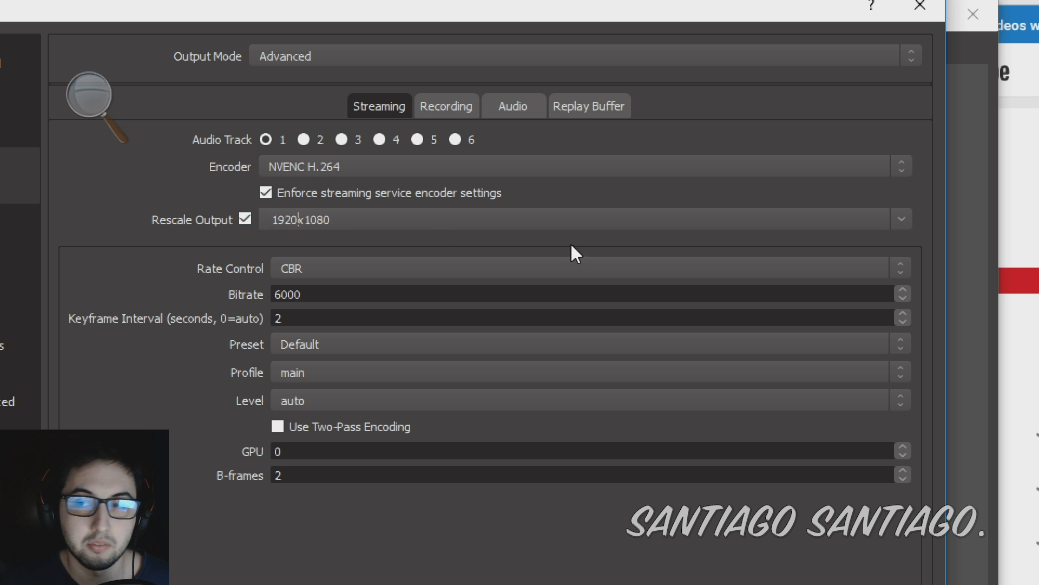
mouse_move(591, 248)
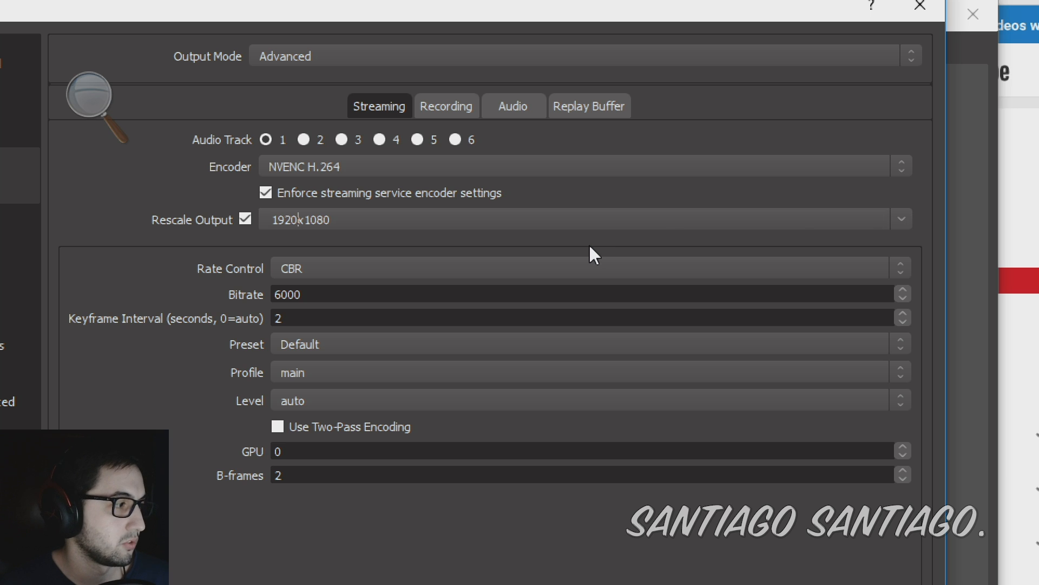
mouse_move(330, 281)
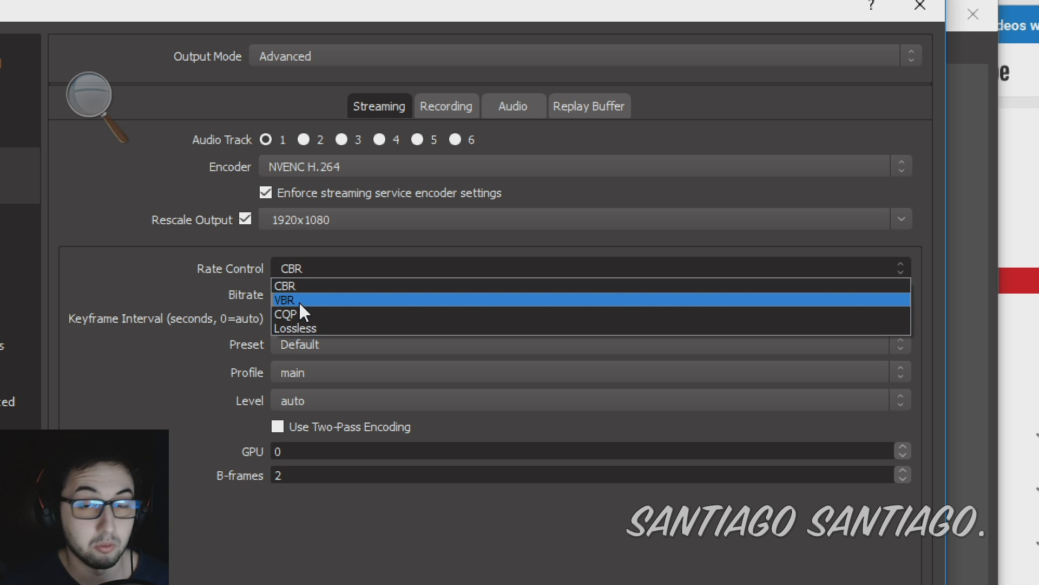
click(286, 286)
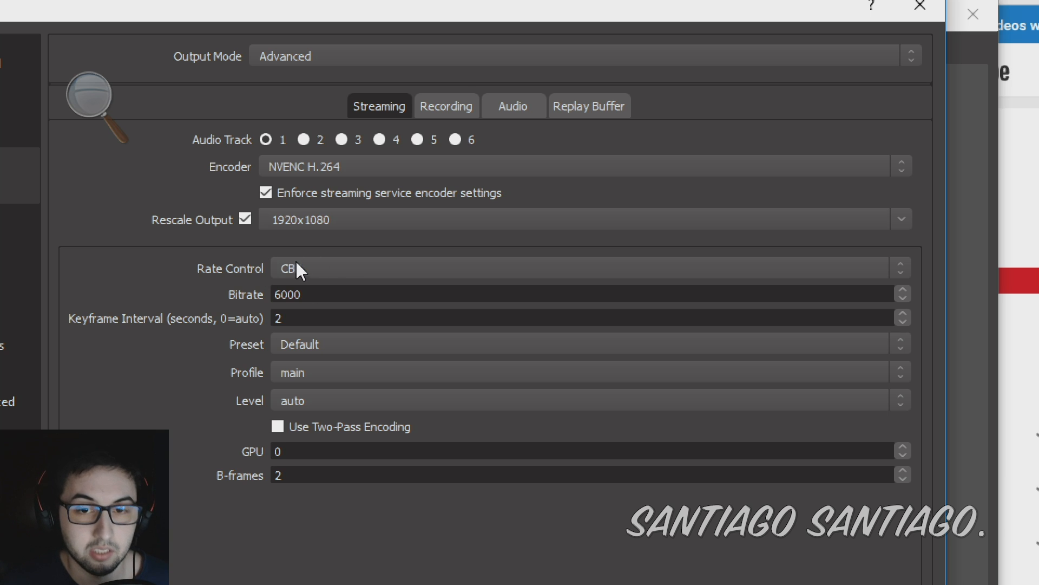
click(287, 294)
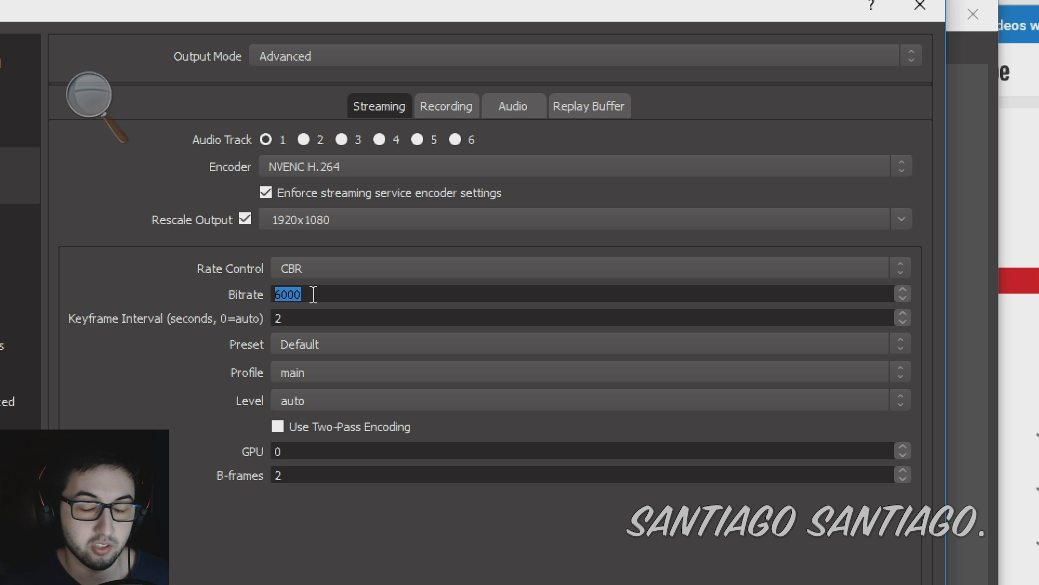
mouse_move(303, 324)
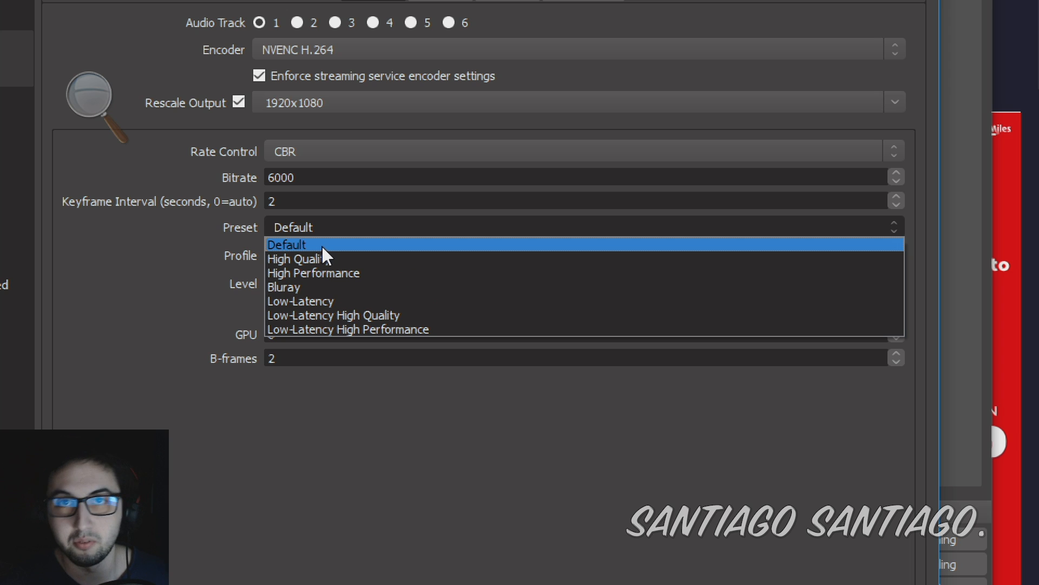
click(287, 244)
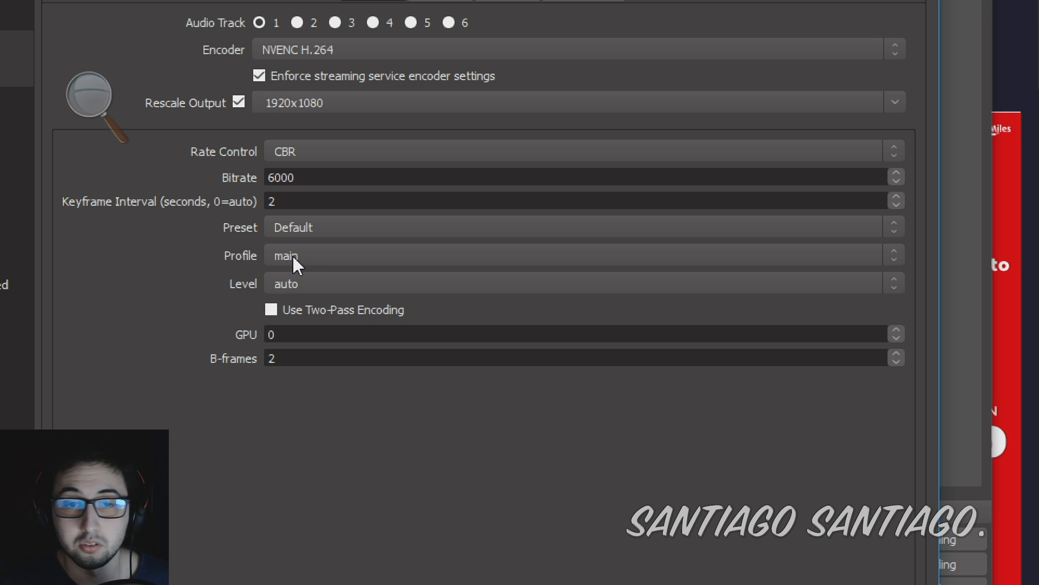
mouse_move(299, 293)
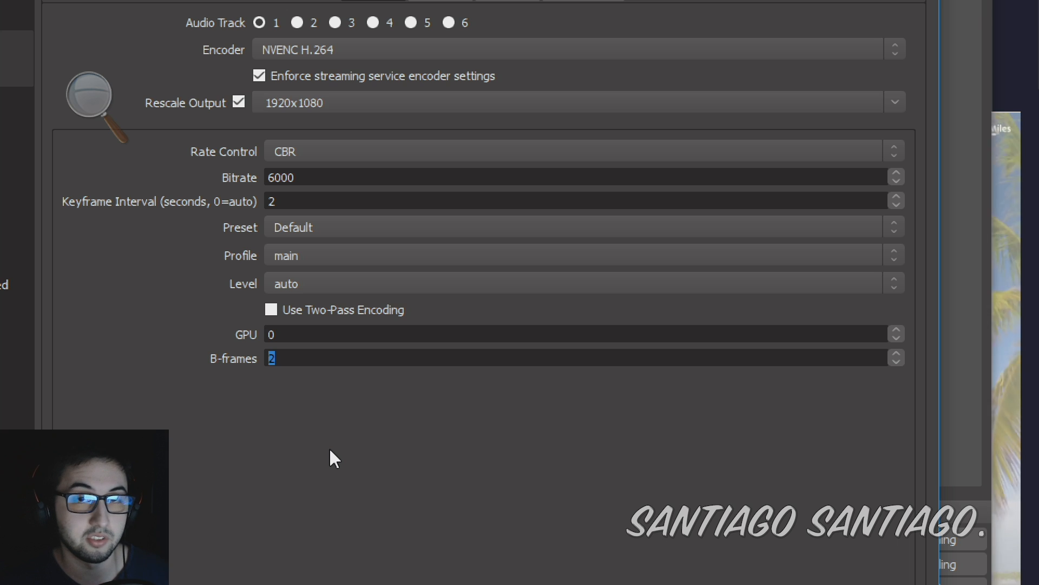
mouse_move(340, 396)
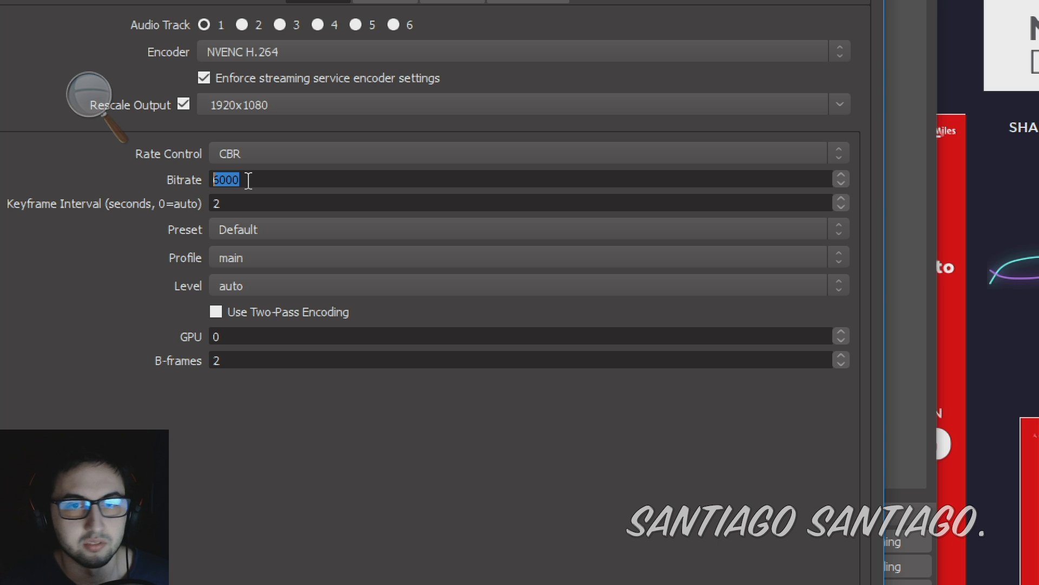
mouse_move(325, 199)
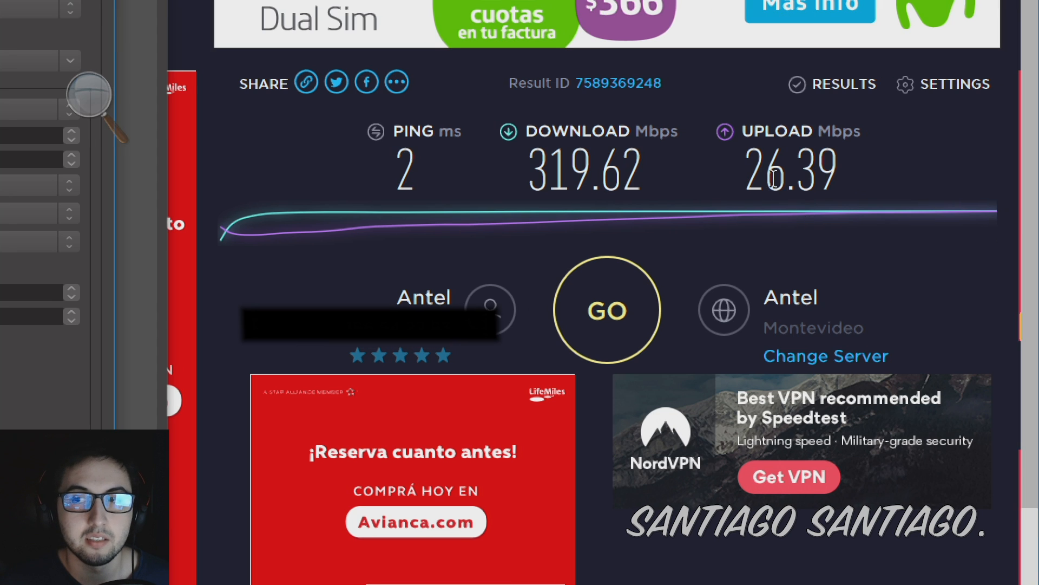
mouse_move(775, 172)
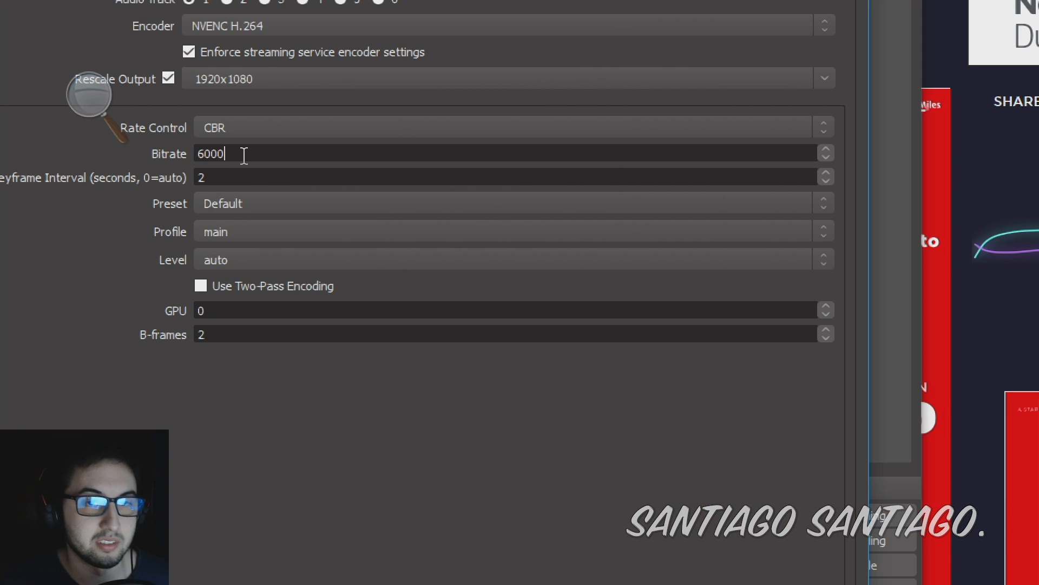
double_click(211, 154)
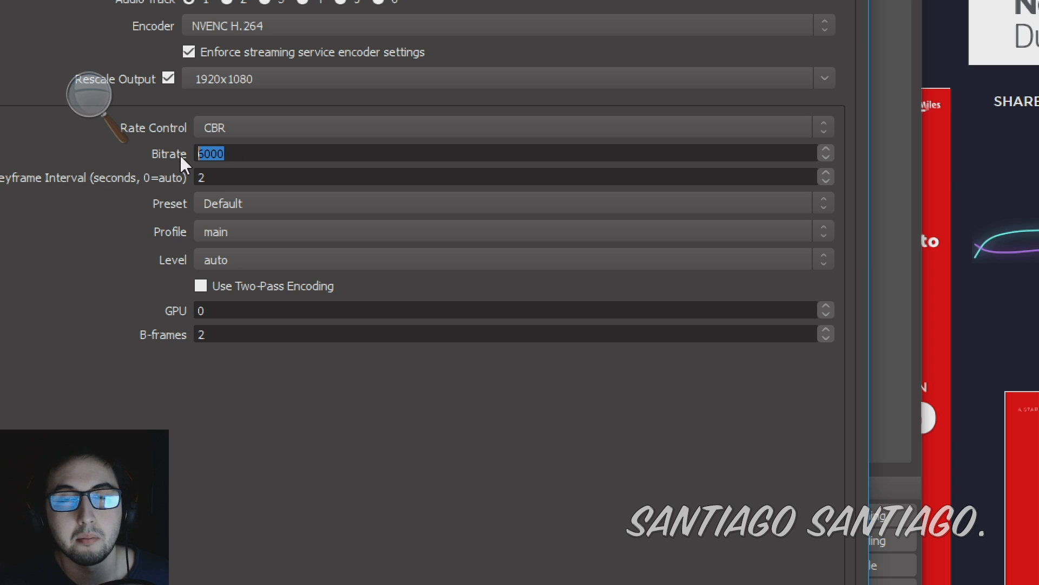
mouse_move(237, 174)
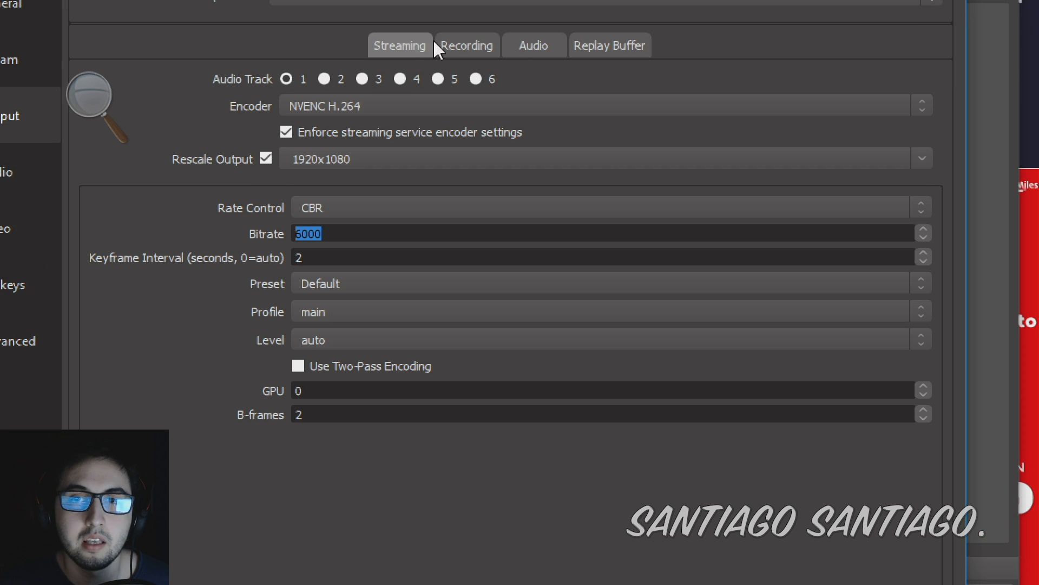
Check the Recording output tab, then view the 1920x1080, 60 FPS video settings
click(466, 45)
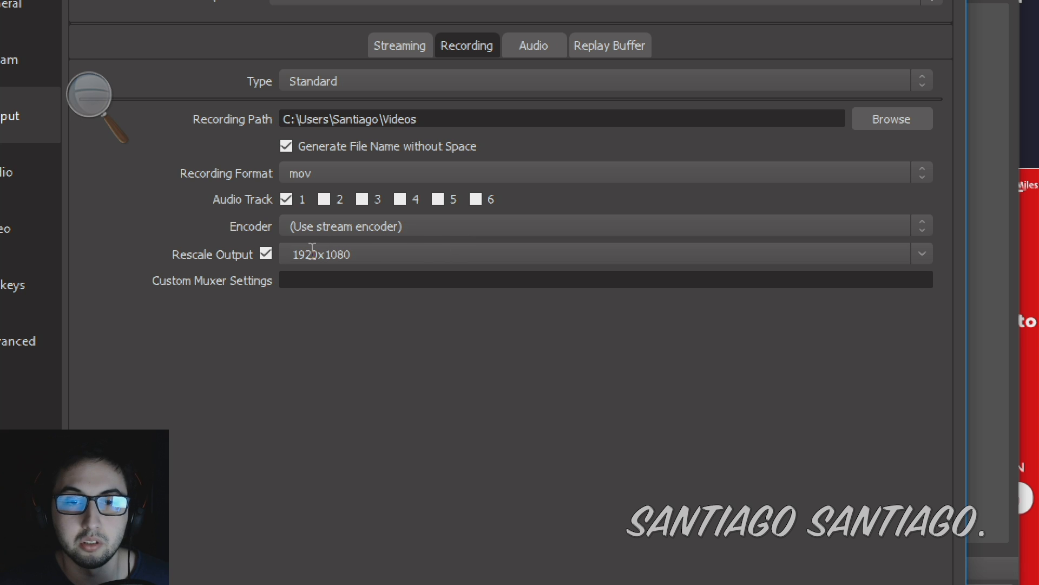
mouse_move(357, 278)
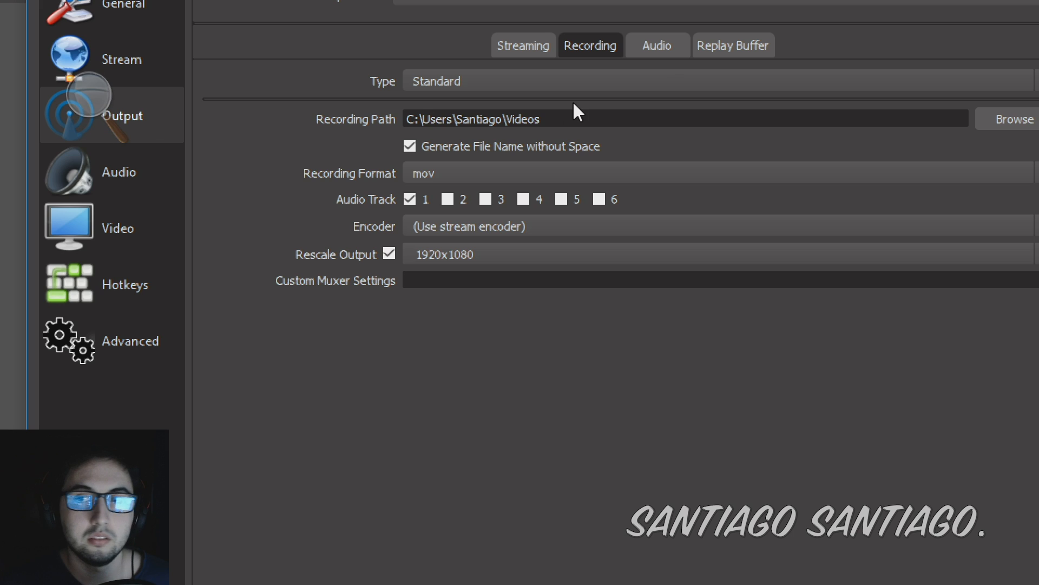
click(733, 45)
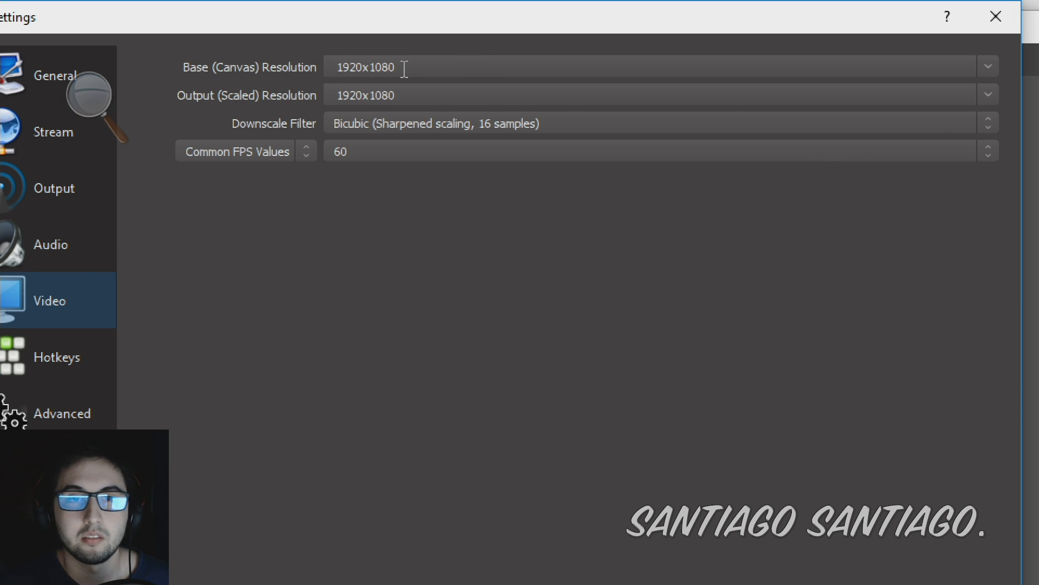
mouse_move(313, 104)
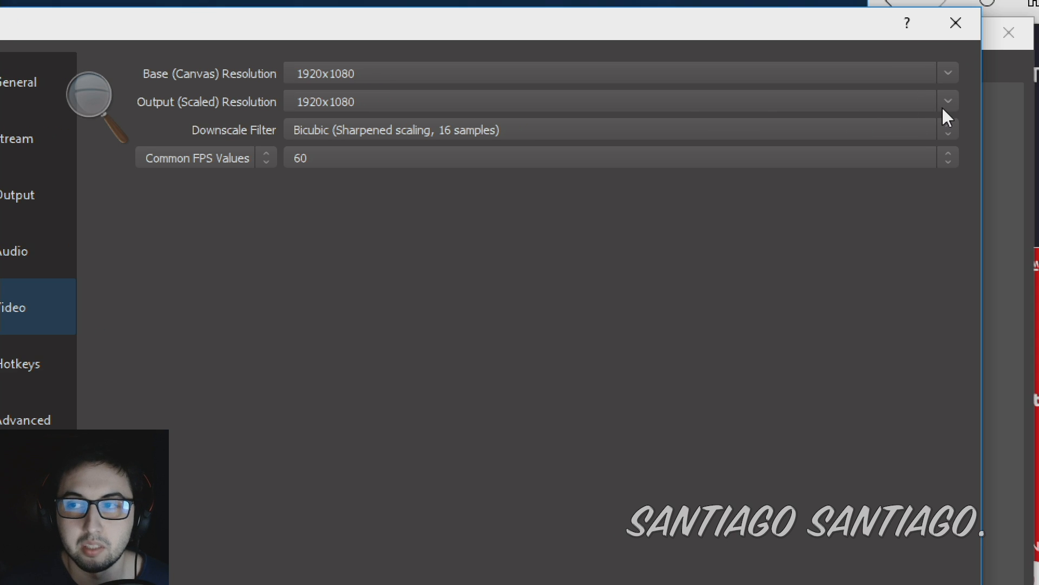
Pick 30 from Common FPS Values, keeping 1920x1080 base and output resolutions
click(947, 100)
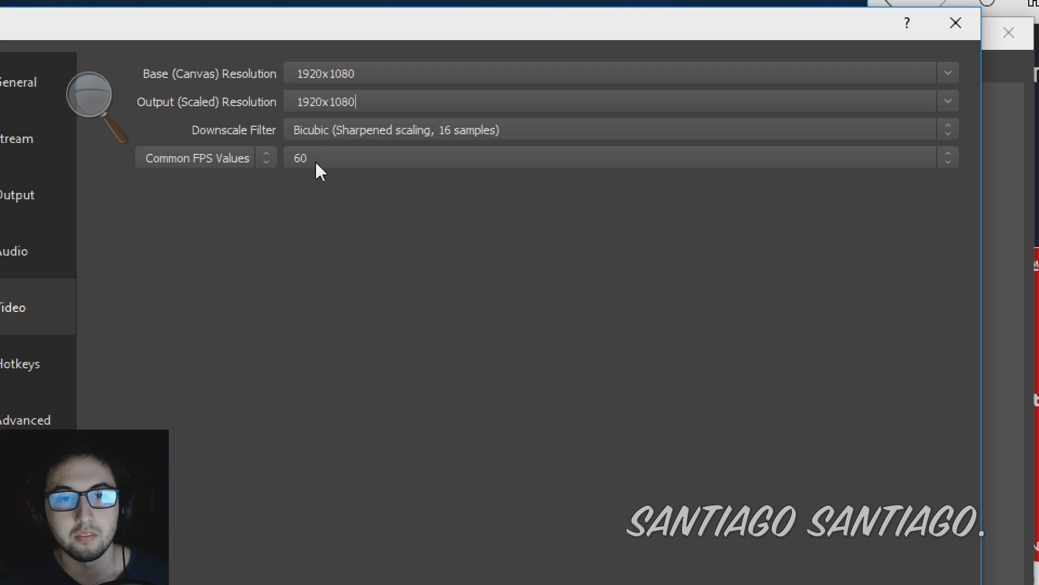
mouse_move(310, 143)
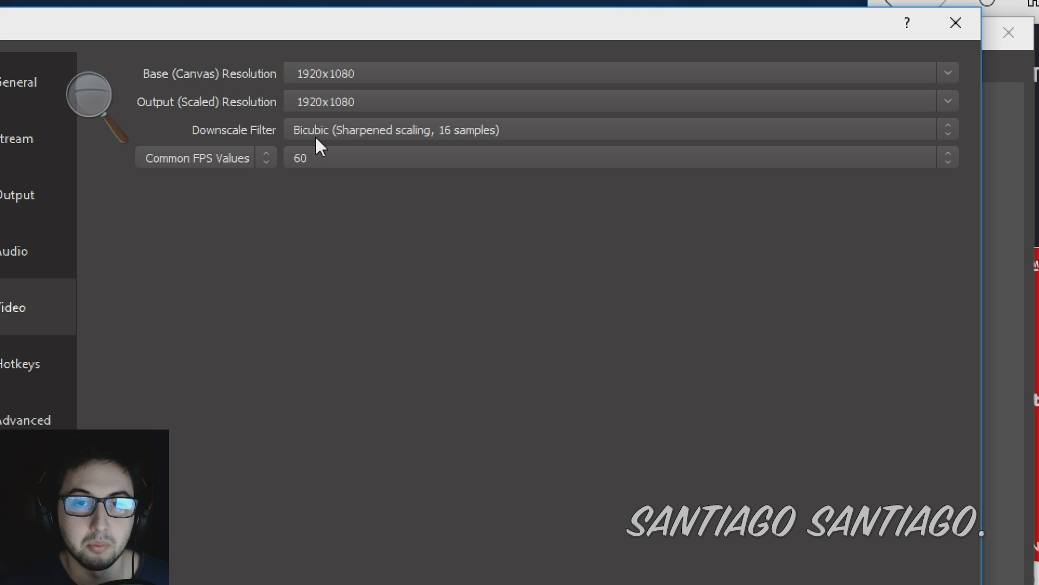
mouse_move(315, 171)
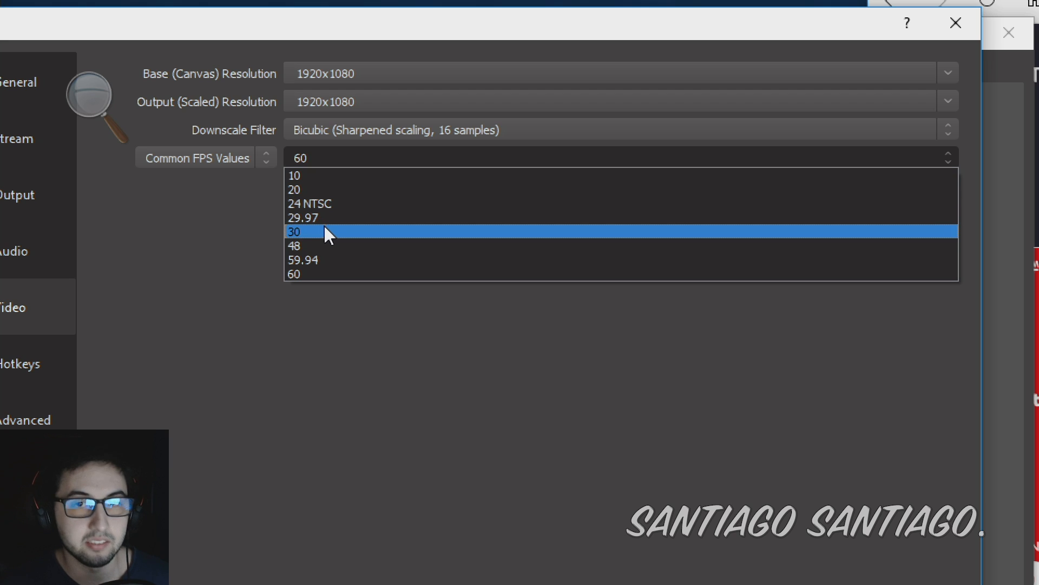
click(295, 231)
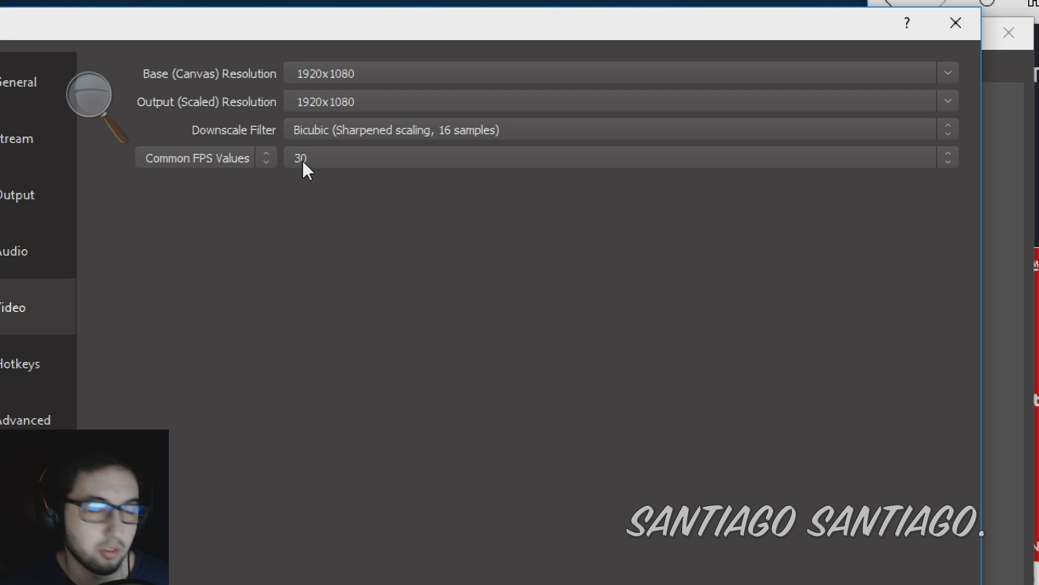
mouse_move(330, 175)
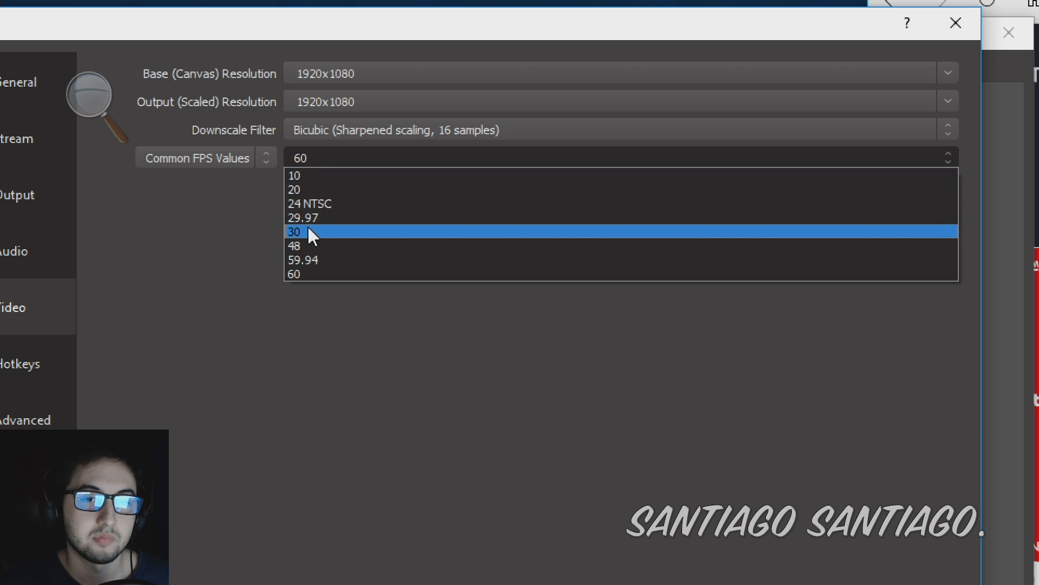
click(294, 231)
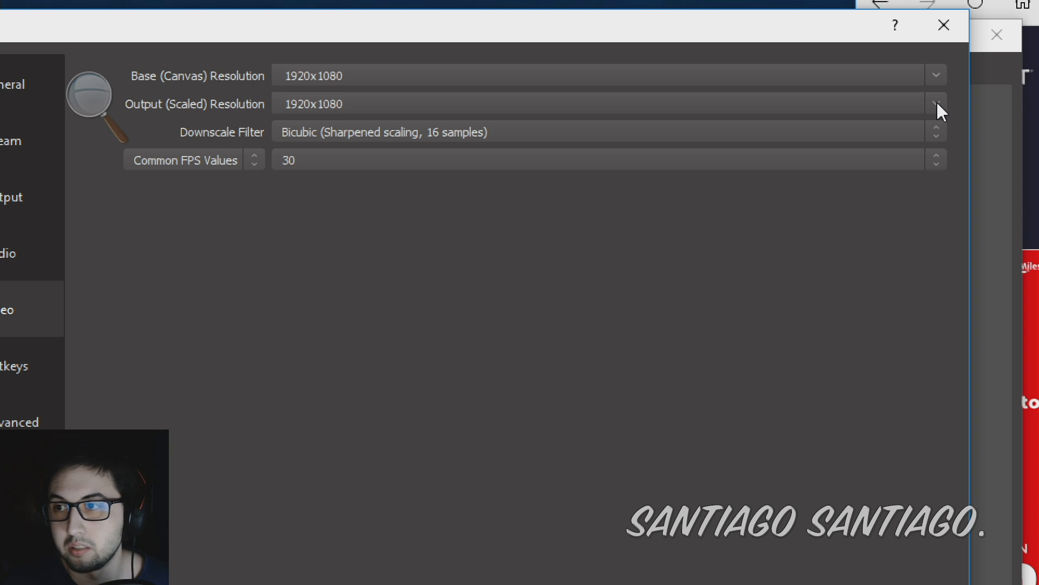
click(935, 103)
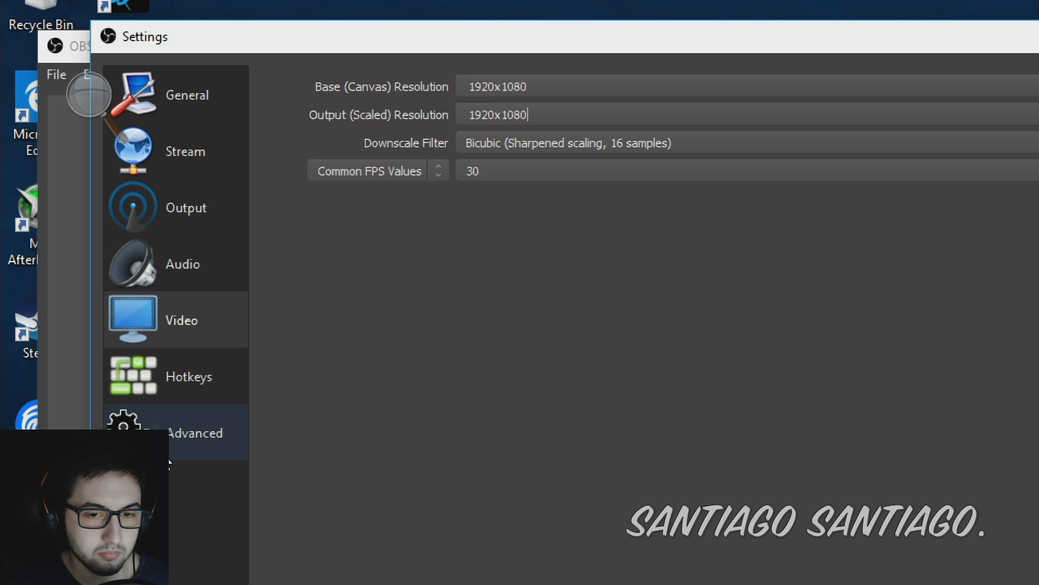
click(188, 376)
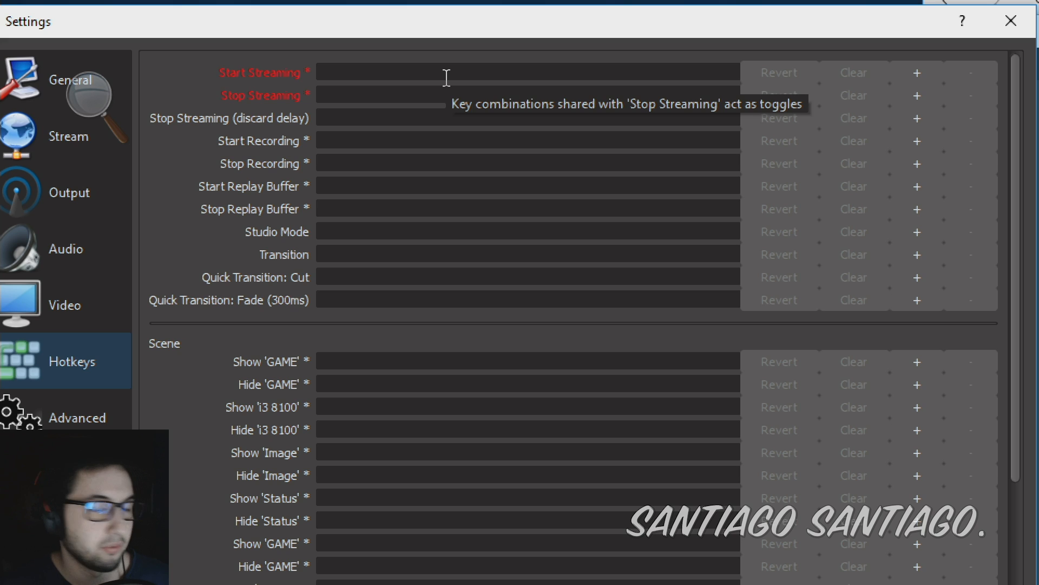
mouse_move(399, 96)
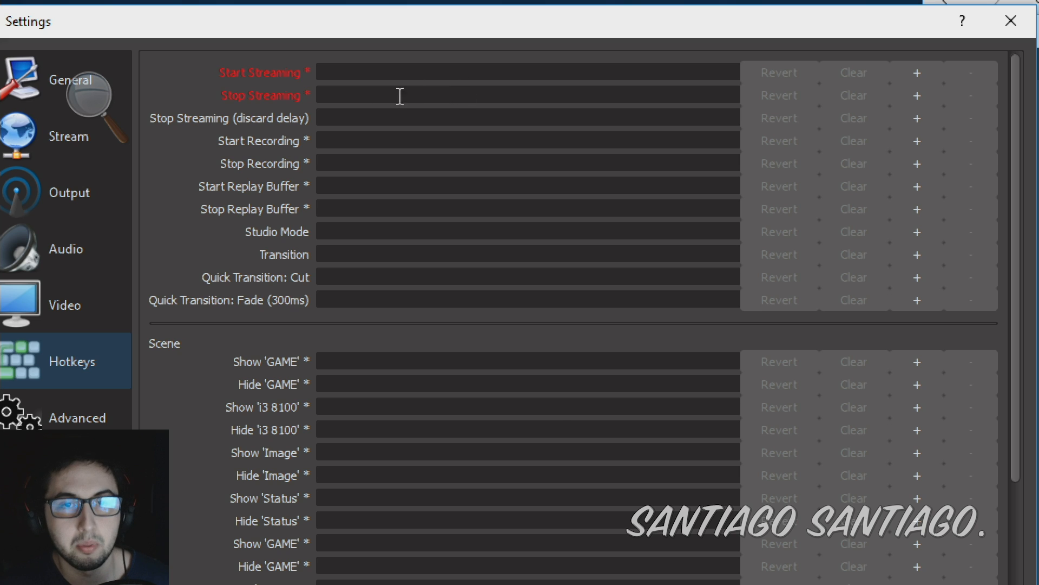
Review Advanced settings with Normal process priority, then the NVENC CBR 6000 streaming output
scroll(down, 3)
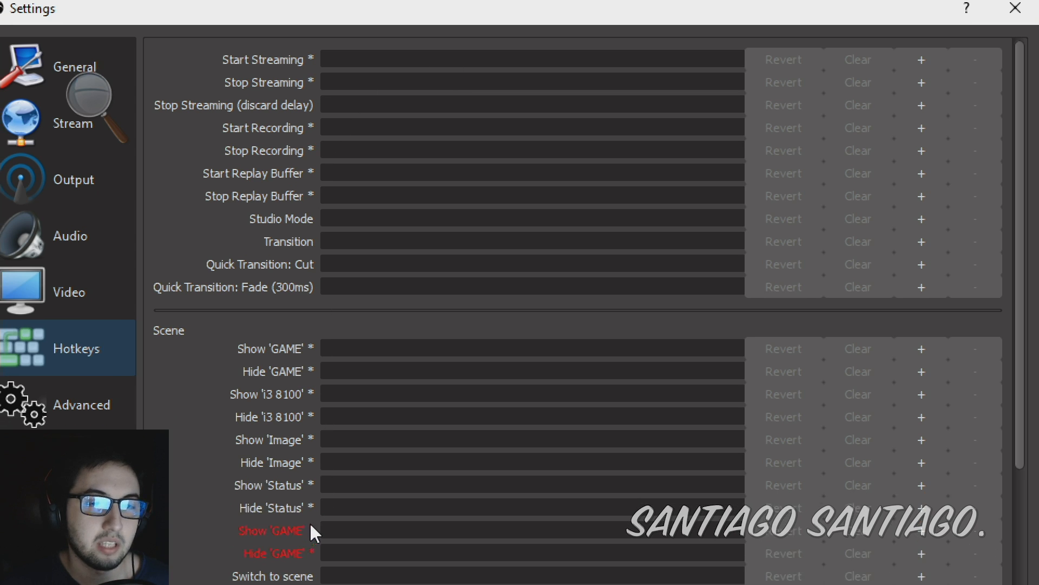
click(82, 404)
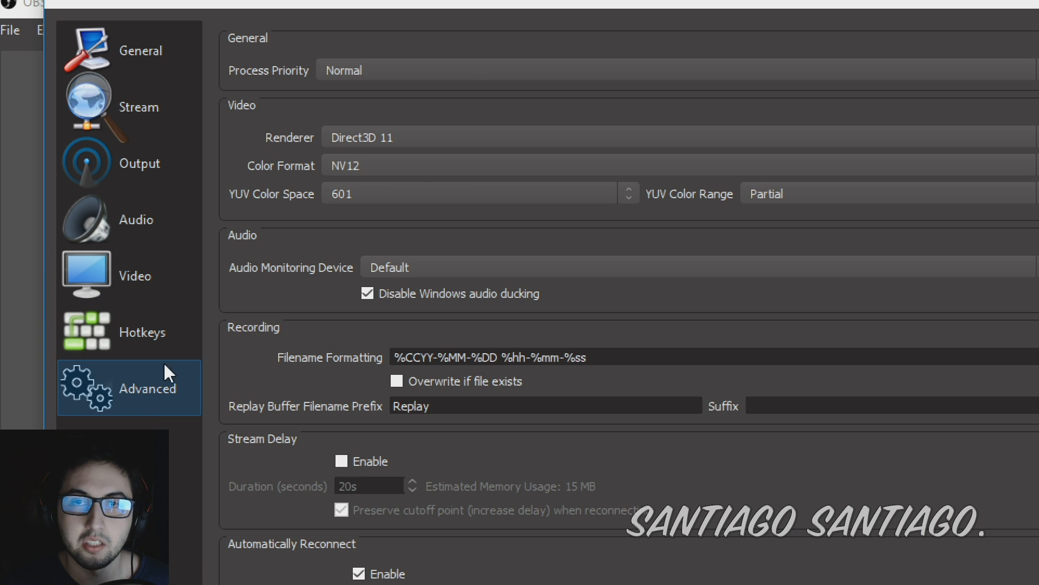
click(617, 91)
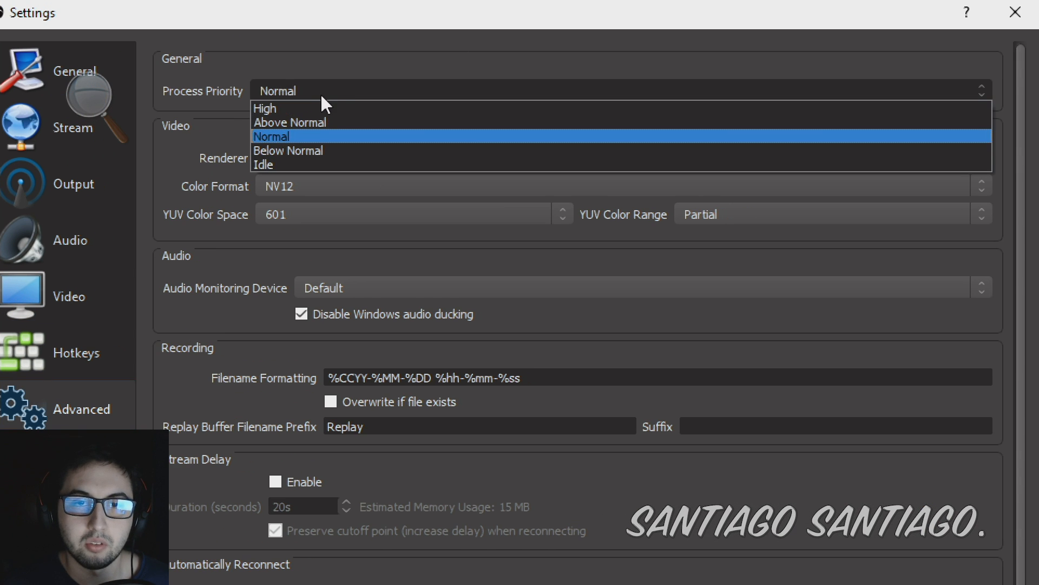
click(272, 136)
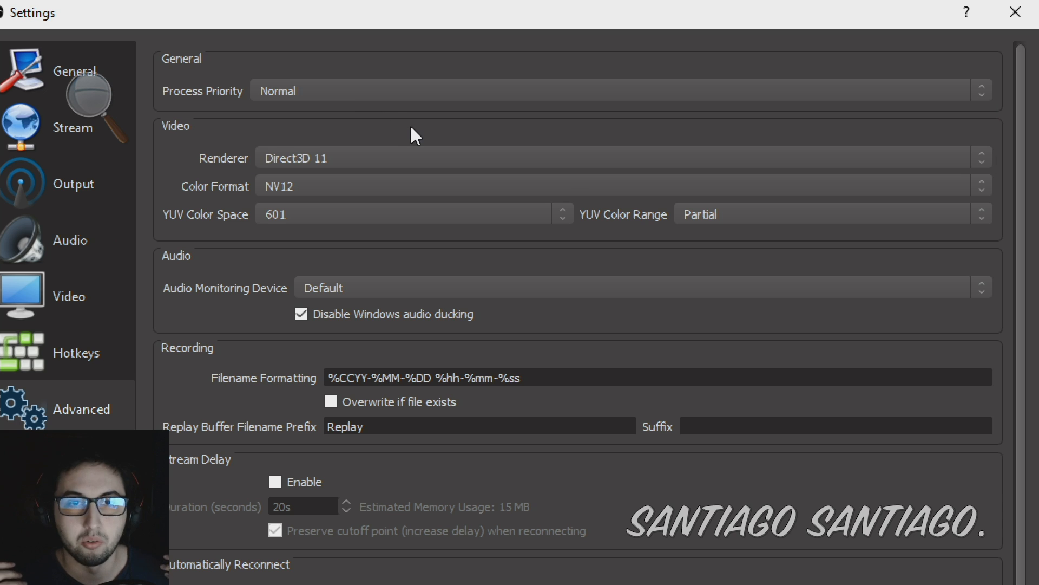
mouse_move(379, 103)
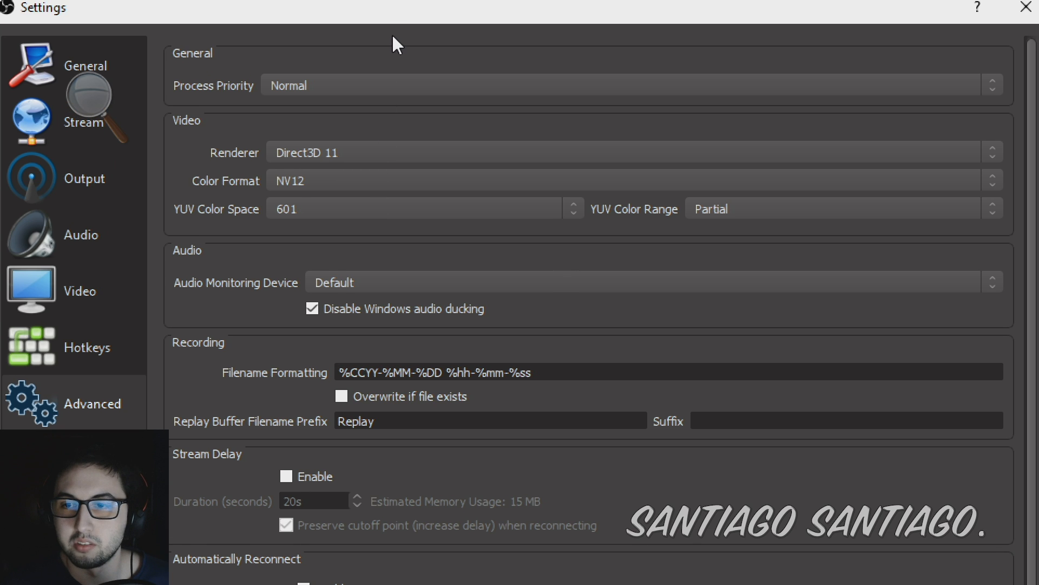
mouse_move(93, 113)
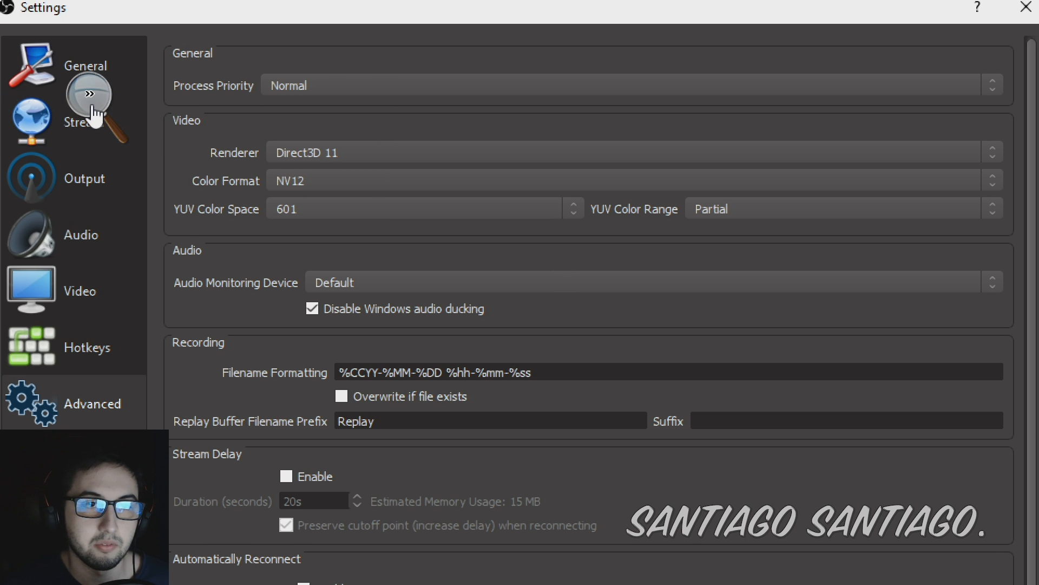
mouse_move(236, 308)
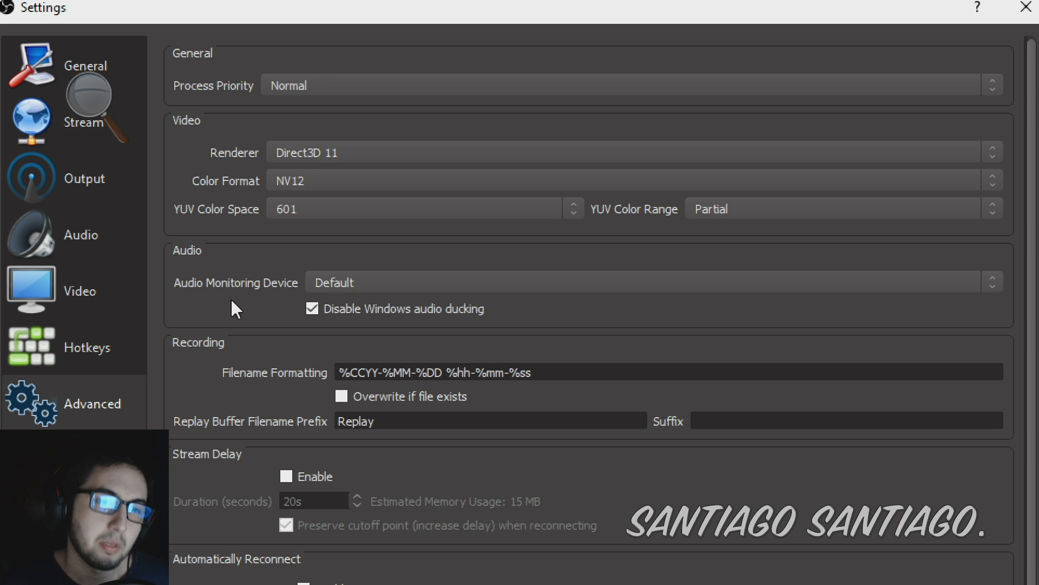
mouse_move(302, 58)
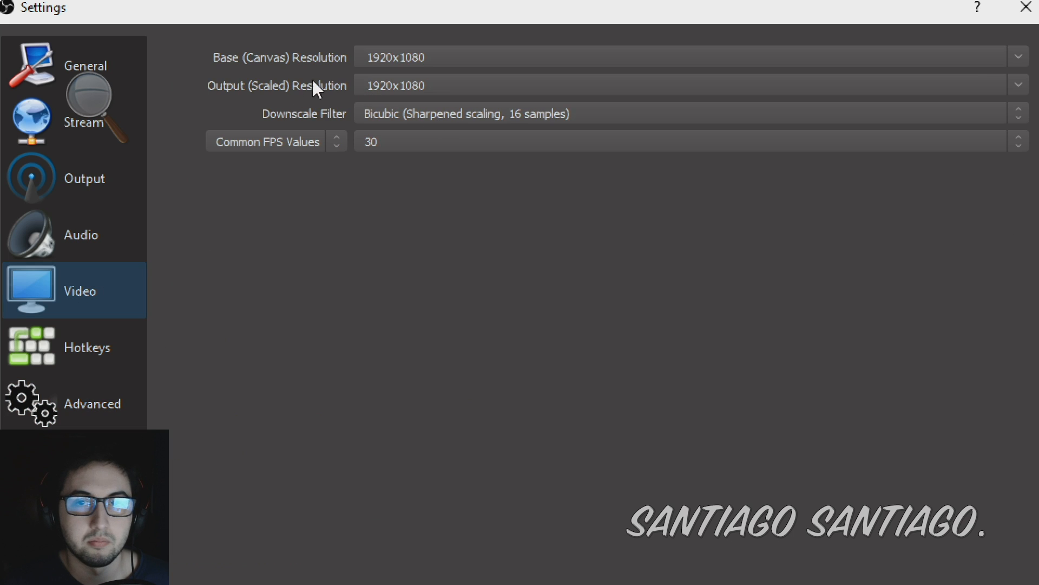
click(74, 177)
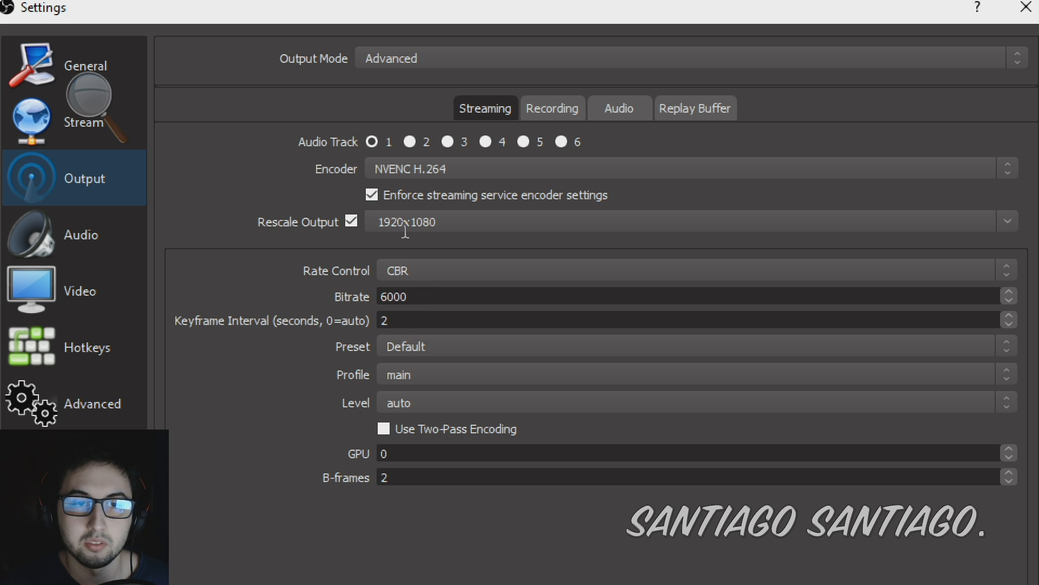
click(85, 119)
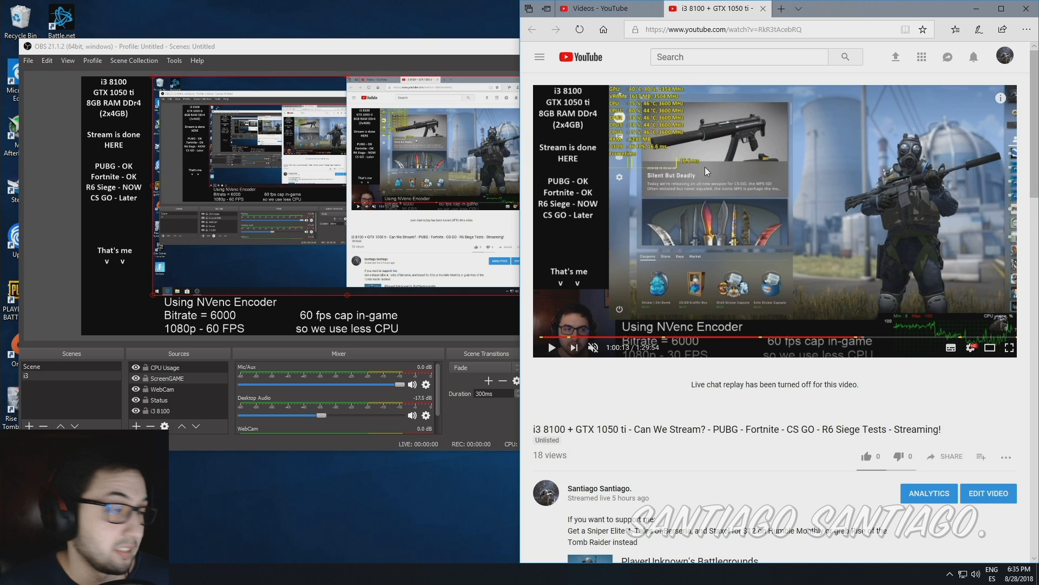
mouse_move(763, 260)
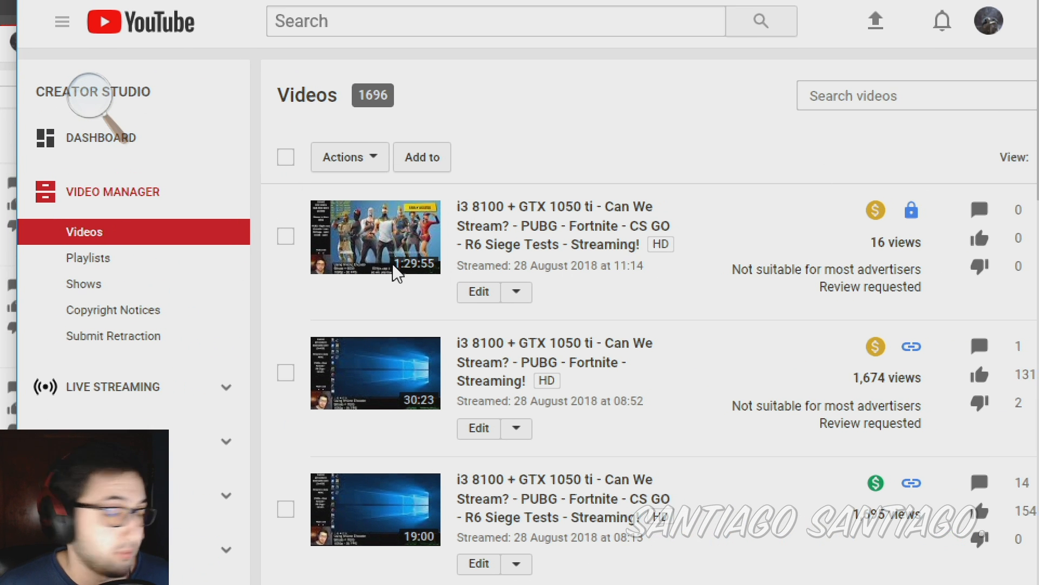
mouse_move(464, 290)
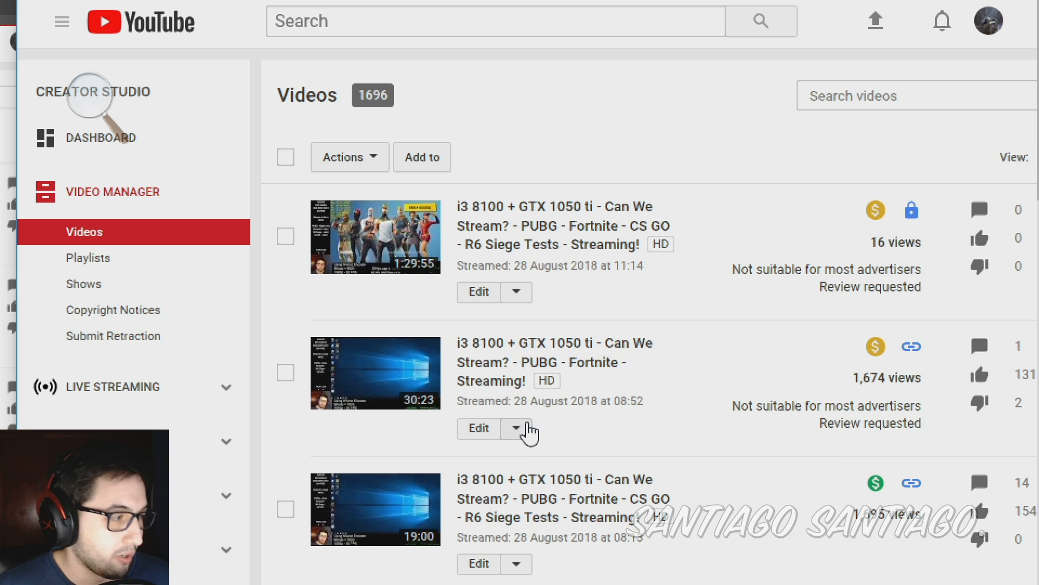
mouse_move(638, 473)
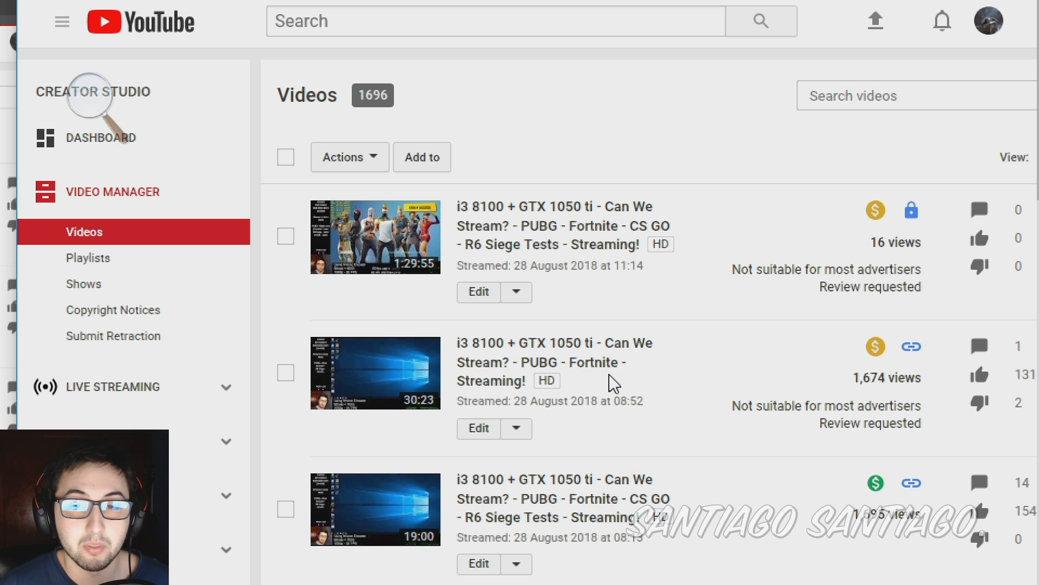
mouse_move(636, 395)
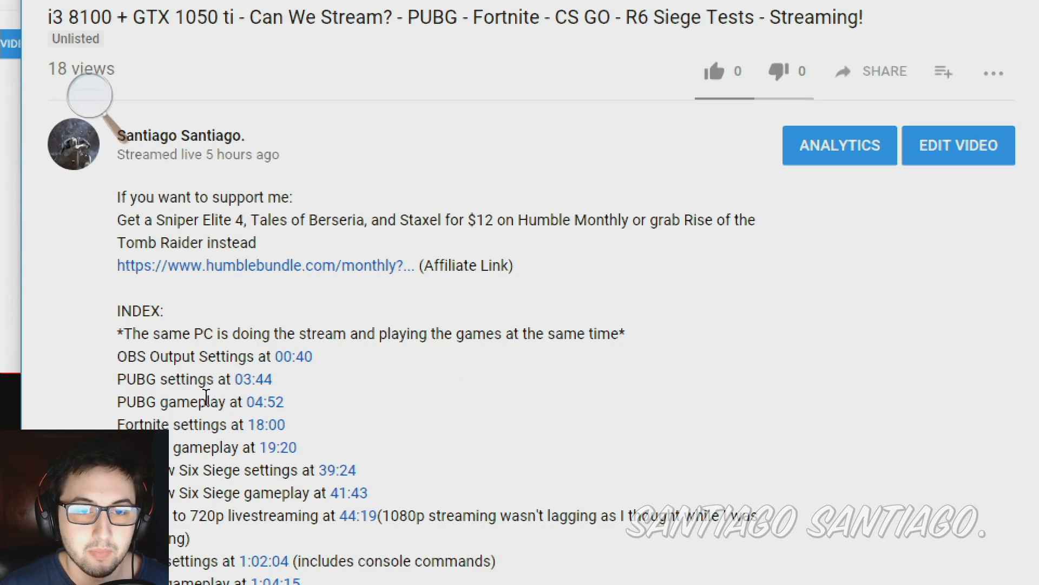
Follow the description's 41:43 timestamp to the Rainbow Six Siege gameplay
scroll(down, 3)
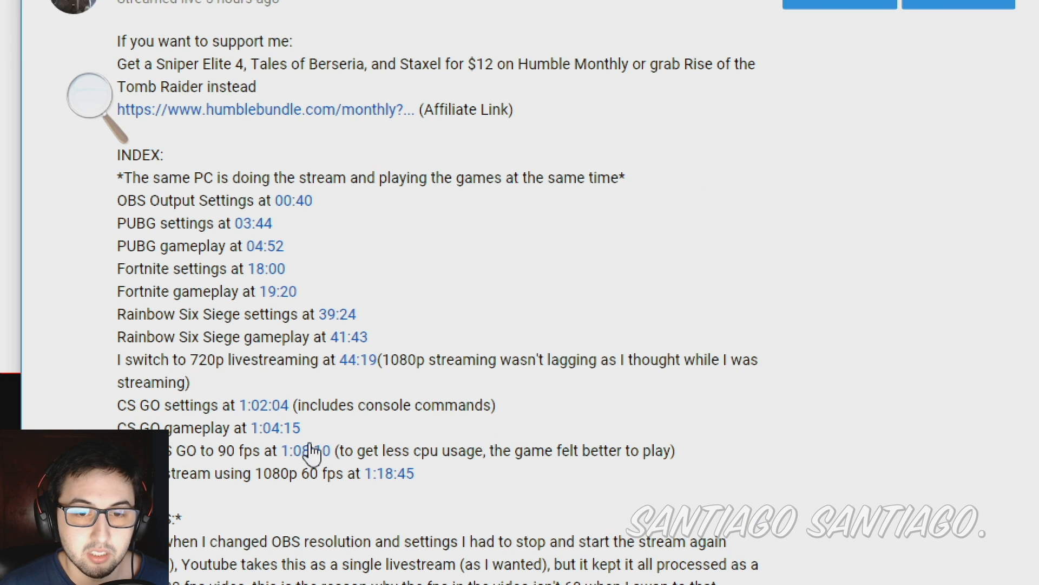
mouse_move(388, 380)
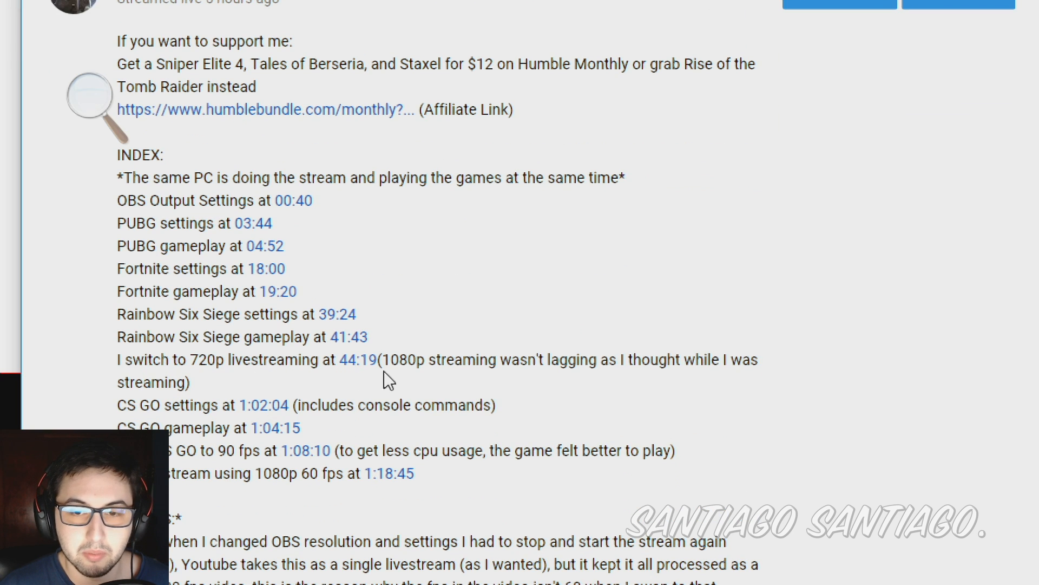
mouse_move(345, 358)
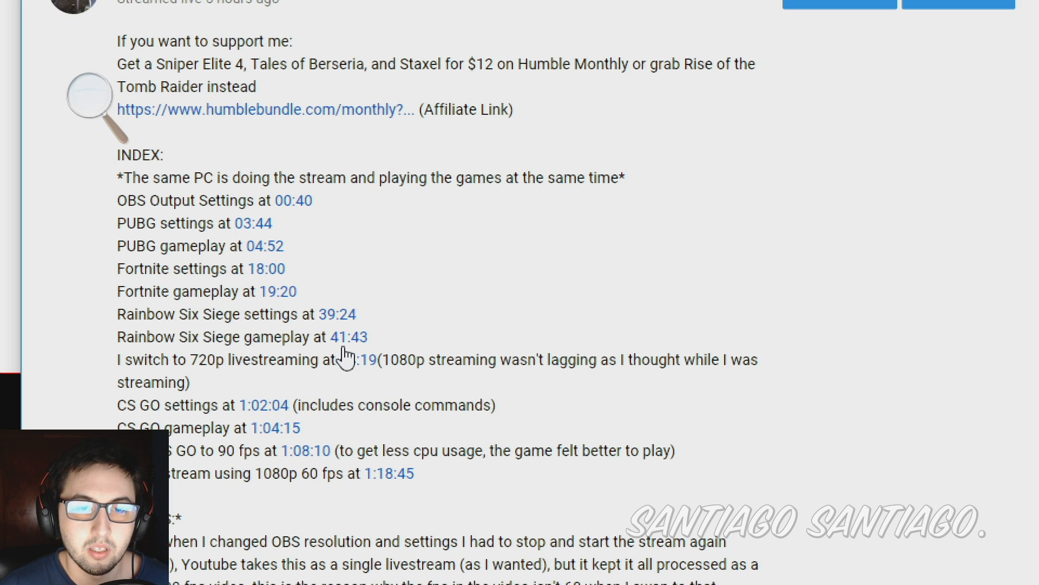
click(348, 337)
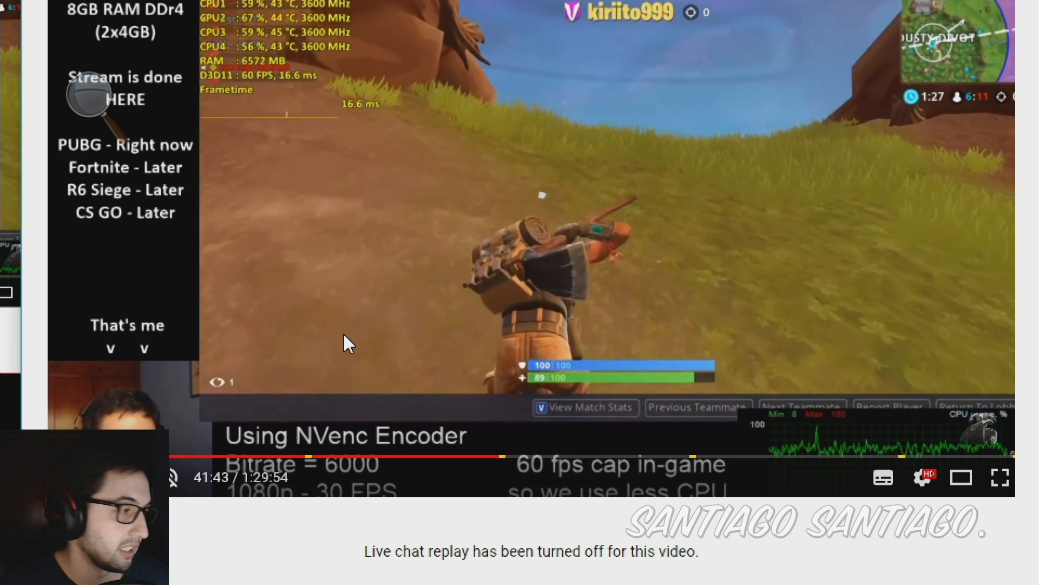